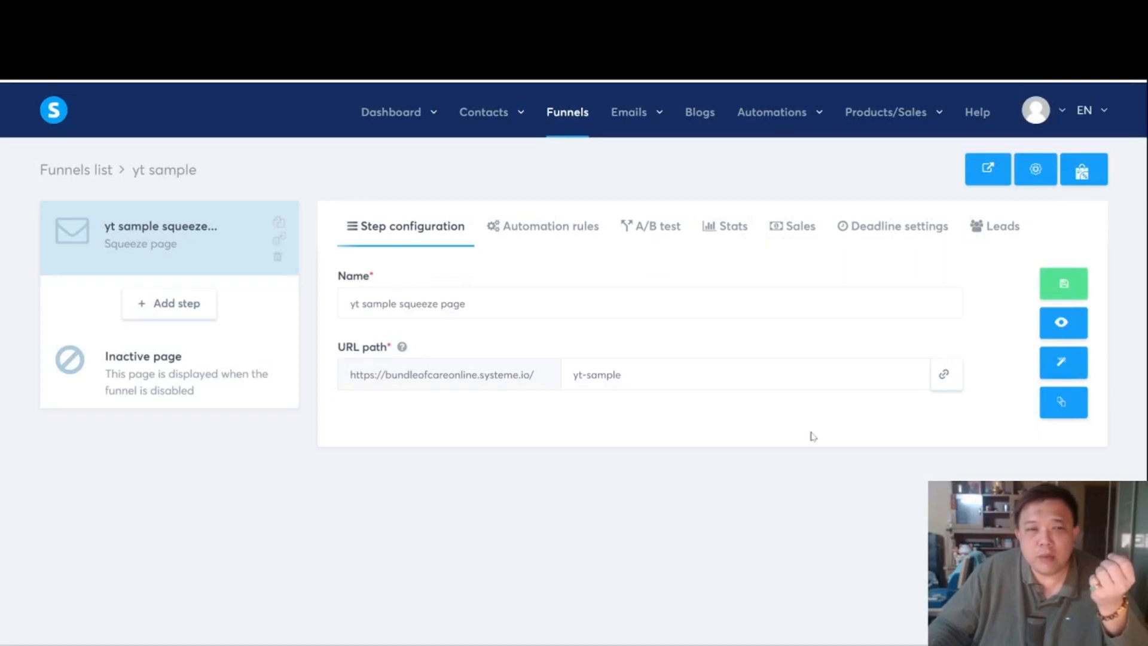
{"action": "mouse_move", "coordinate": [221, 241]}
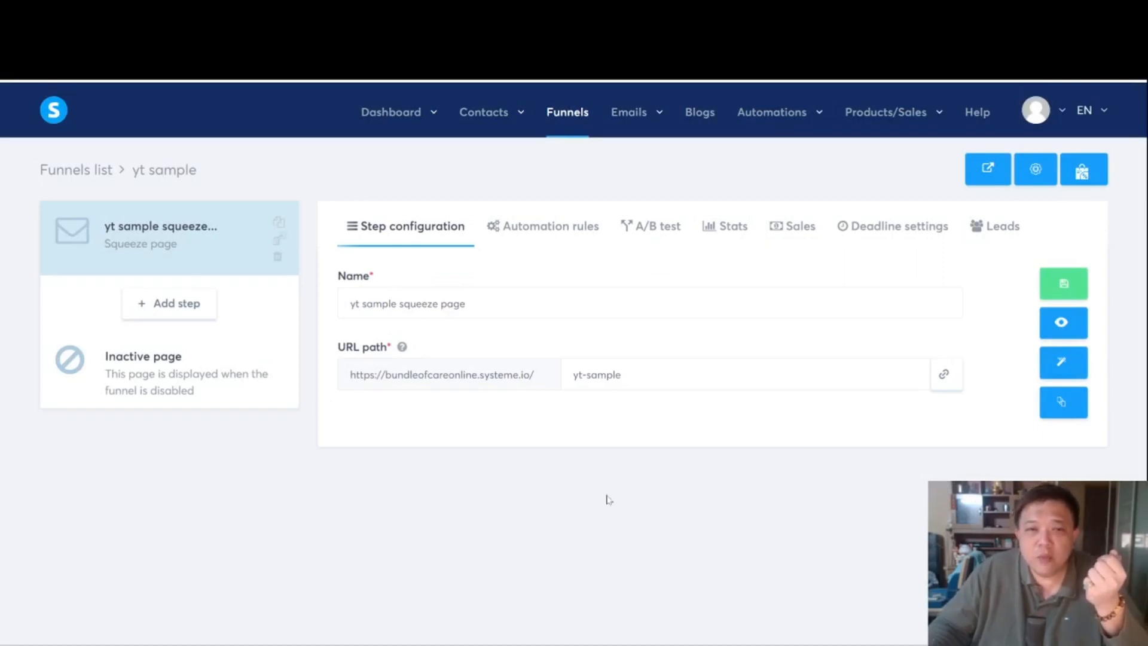
{"action": "mouse_move", "coordinate": [834, 489]}
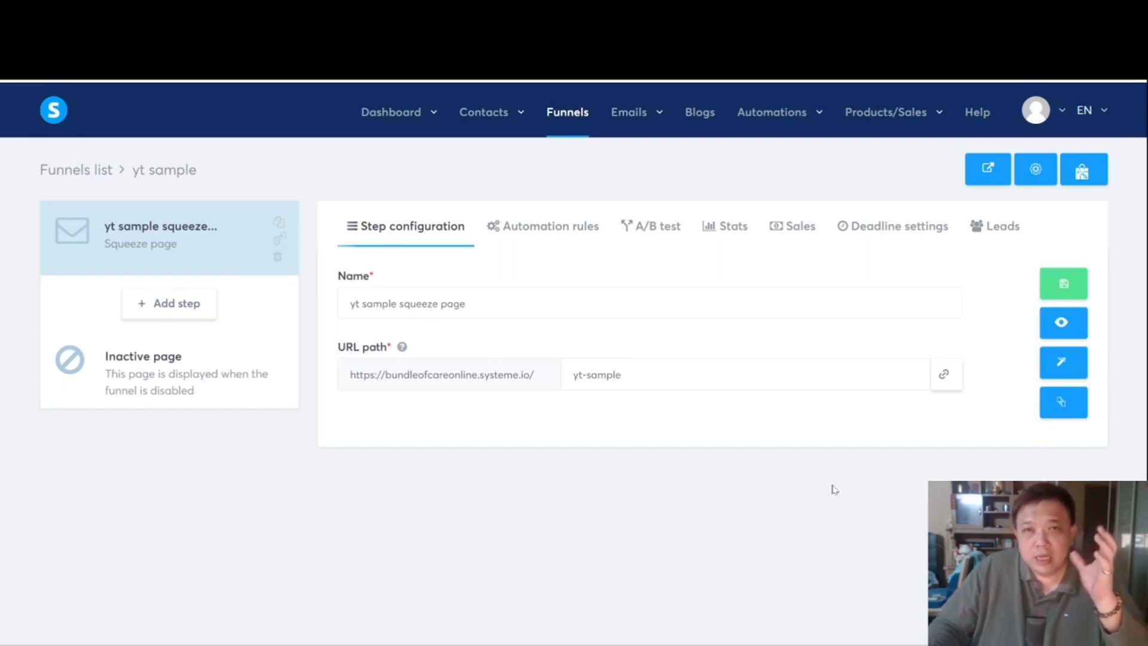
{"action": "mouse_move", "coordinate": [870, 480]}
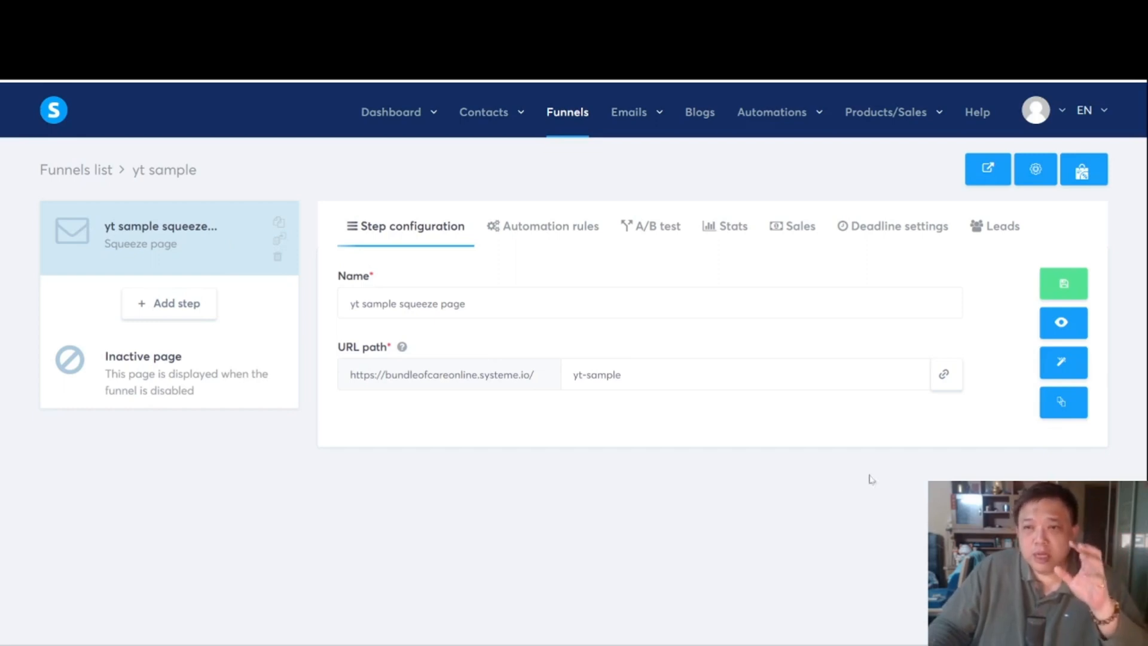
Step: Preview the squeeze page and highlight the form's subheading text
{"action": "left_click", "coordinate": [1063, 323]}
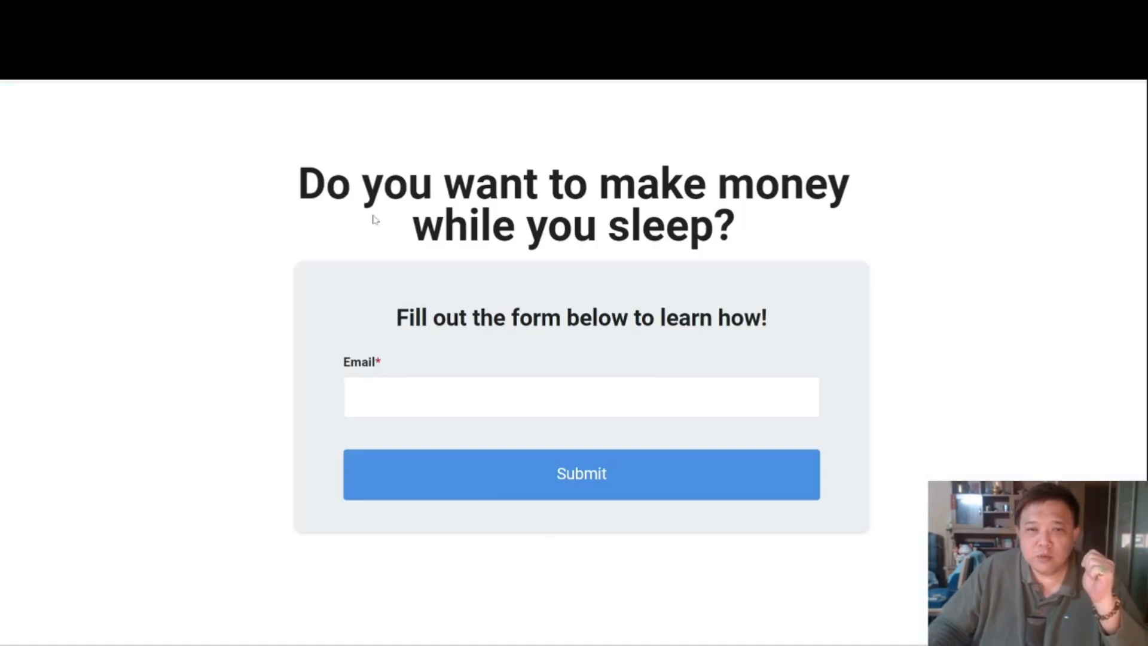
{"action": "left_click_drag", "start_coordinate": [445, 318], "coordinate": [712, 319]}
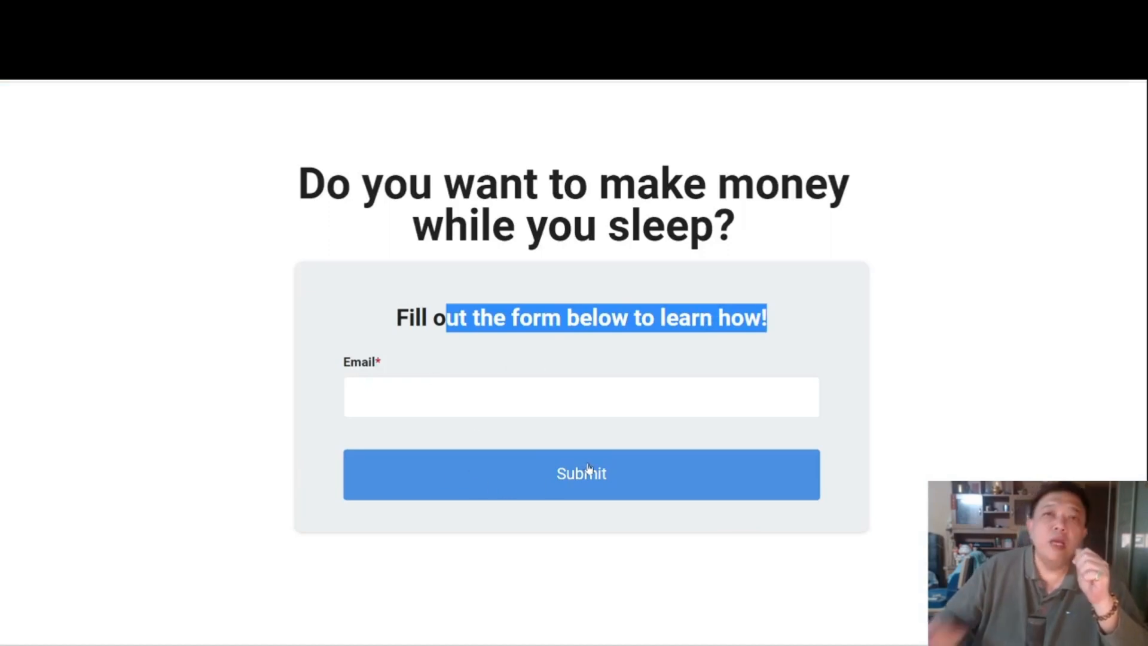
{"action": "mouse_move", "coordinate": [696, 103]}
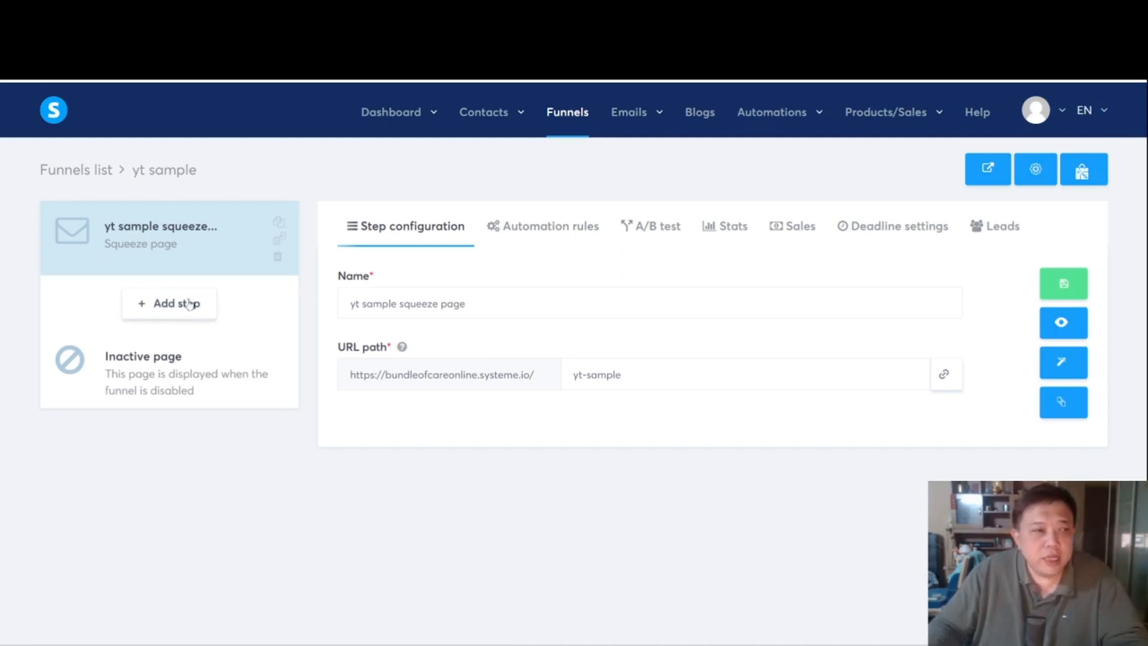
Step: Add a funnel step named 'bridge' of type Opt-in thank you page and save it
{"action": "left_click", "coordinate": [170, 304]}
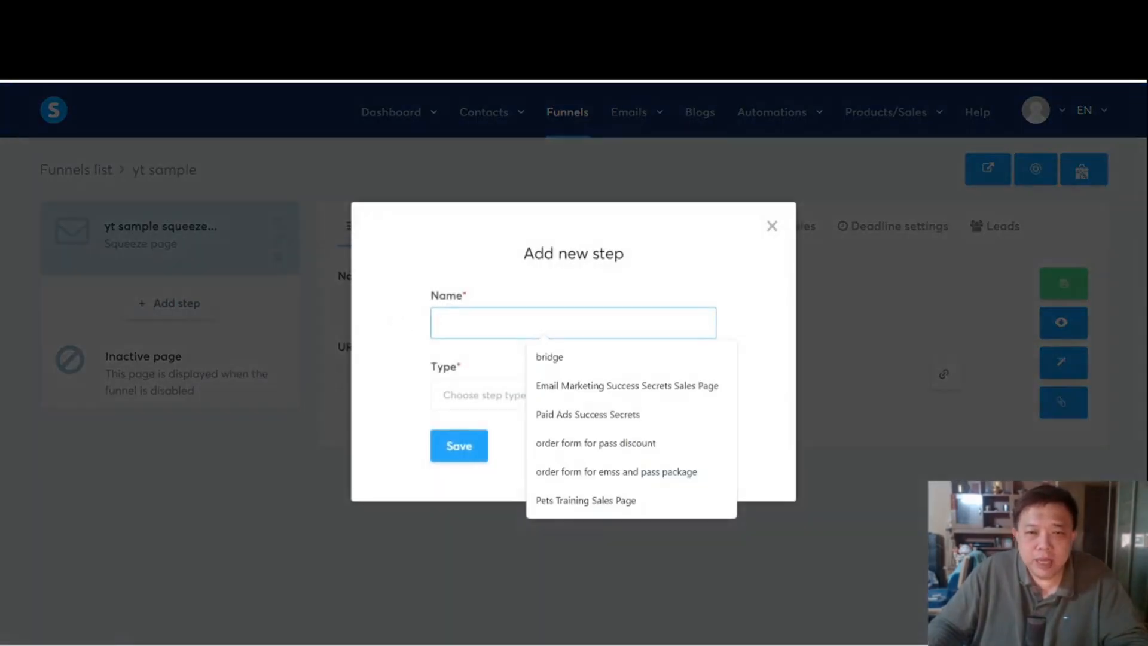
{"action": "type", "text": "bridge"}
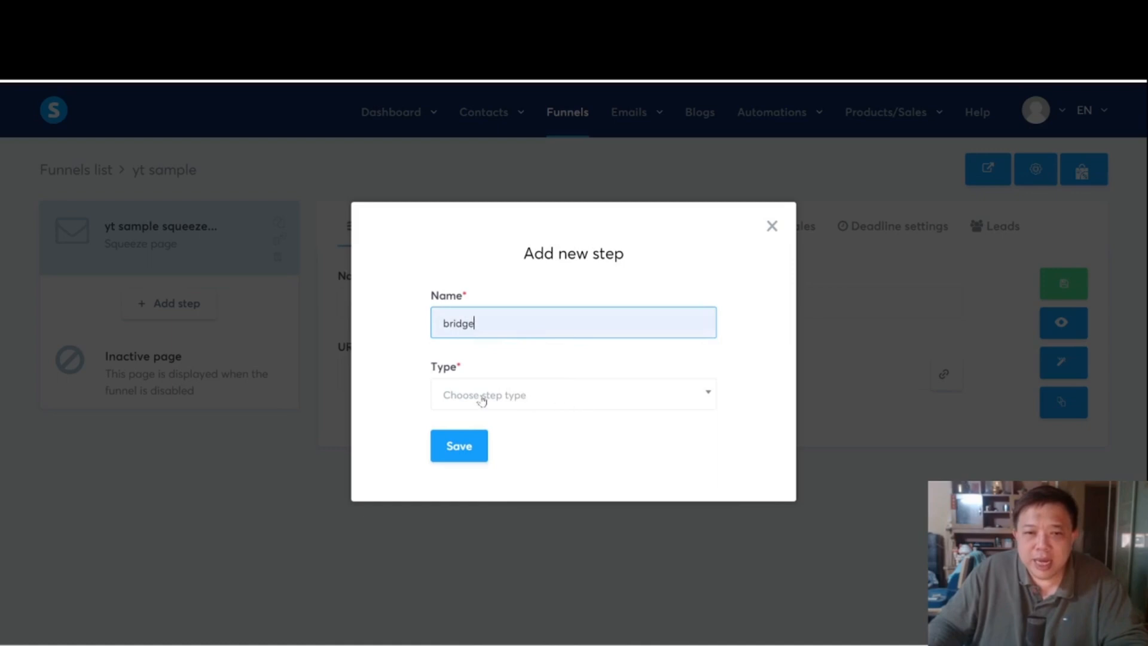
{"action": "left_click", "coordinate": [574, 394]}
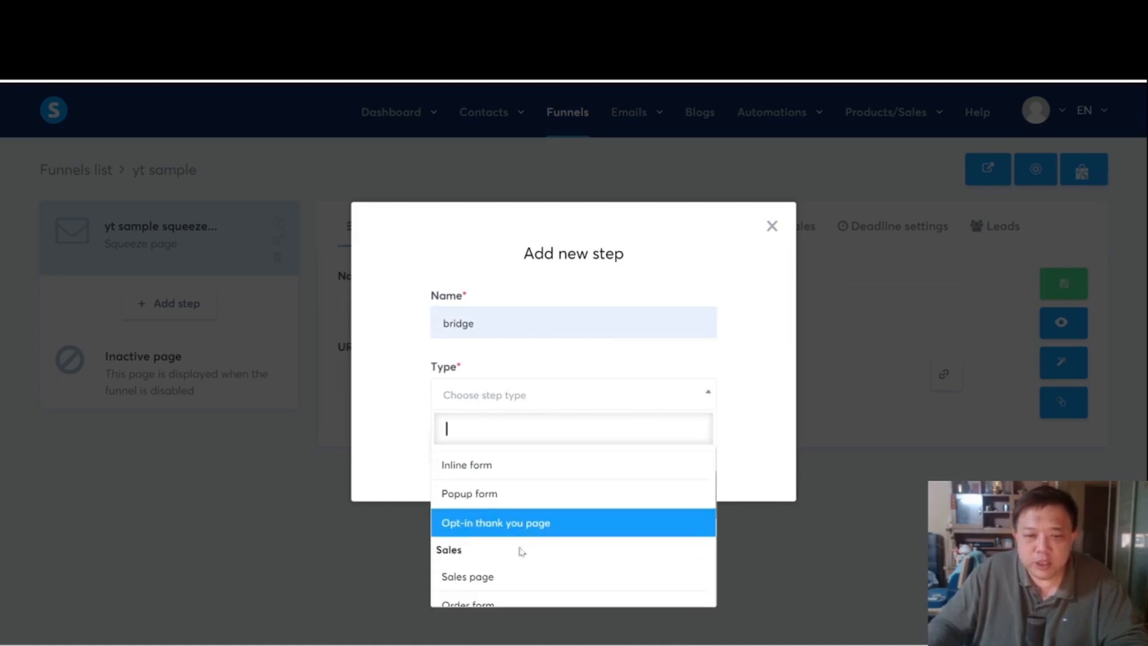
{"action": "left_click", "coordinate": [496, 524]}
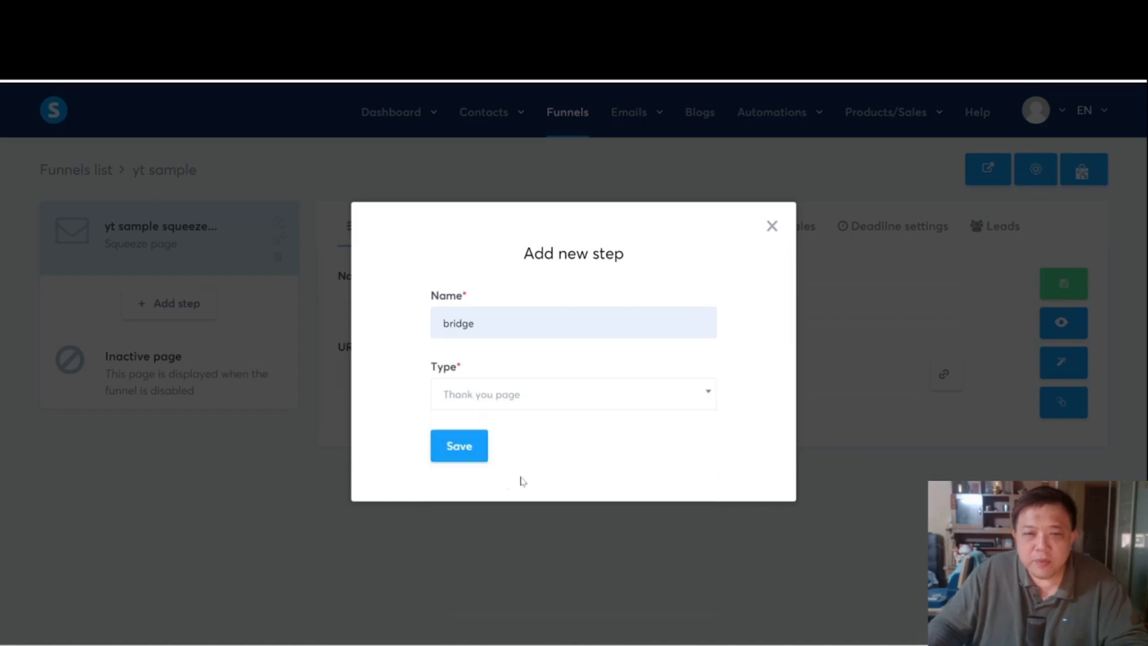
{"action": "left_click", "coordinate": [459, 445]}
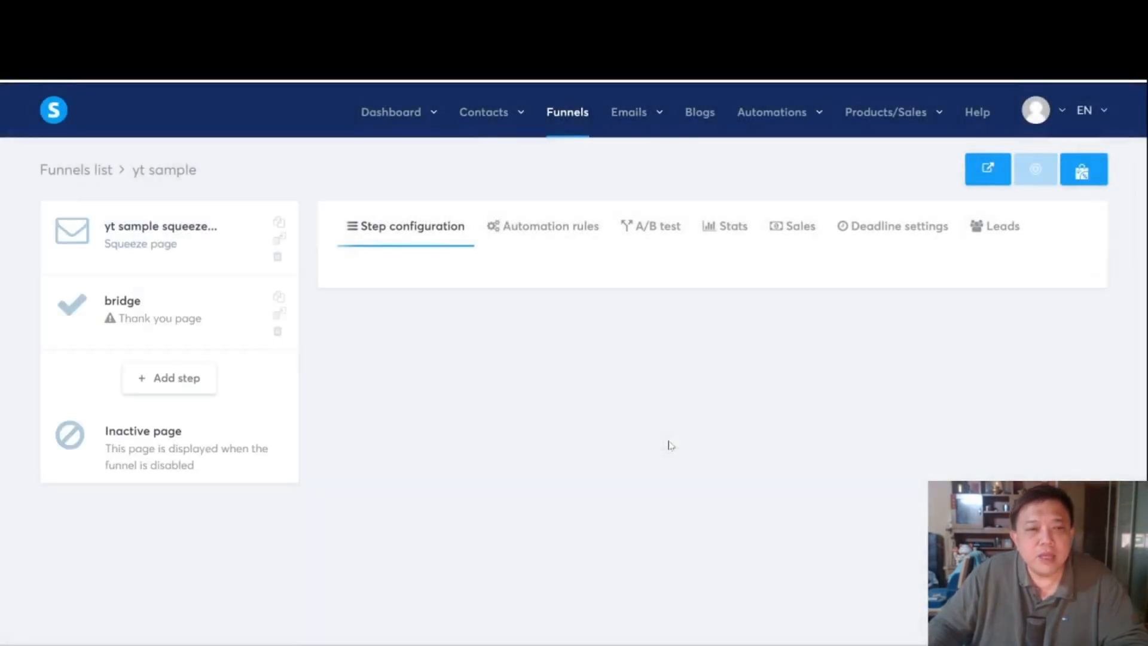
Step: Browse down the thank-you page template gallery for the bridge step without choosing one
{"action": "left_click", "coordinate": [149, 311]}
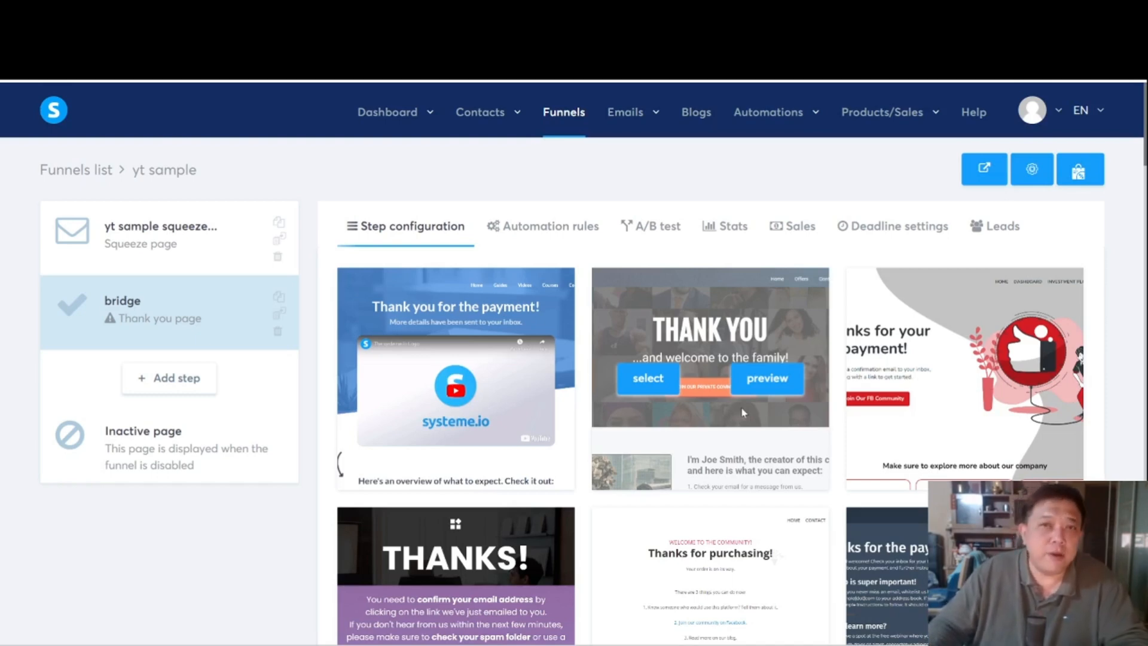
{"action": "scroll", "scroll_direction": "down", "scroll_amount": 3}
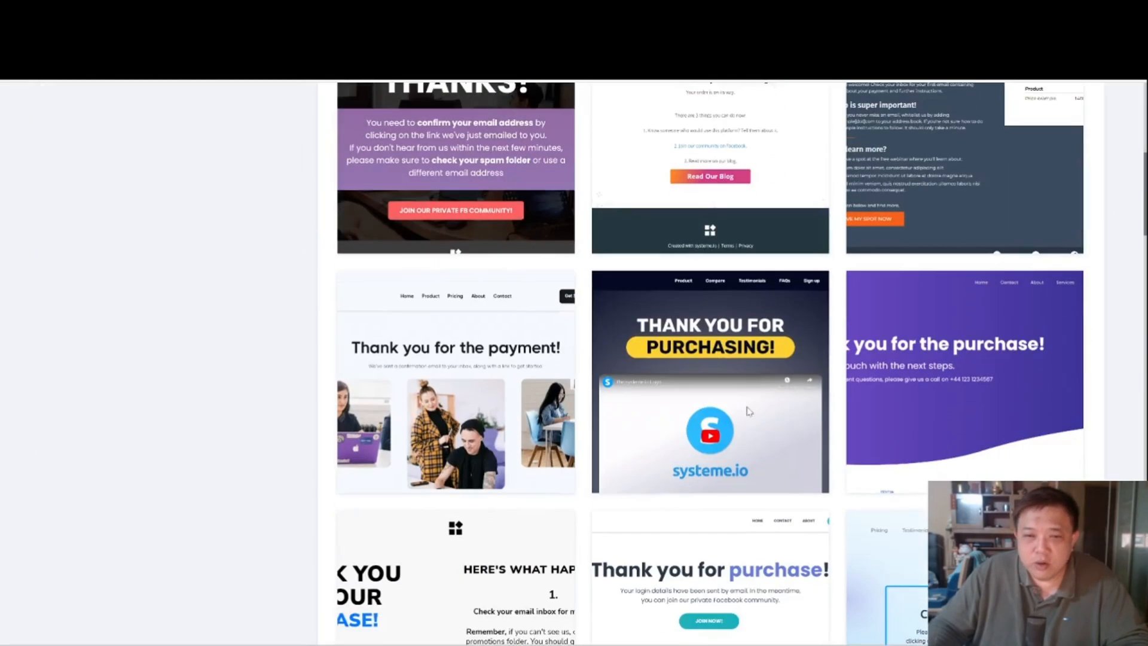
{"action": "scroll", "scroll_direction": "down", "scroll_amount": 3}
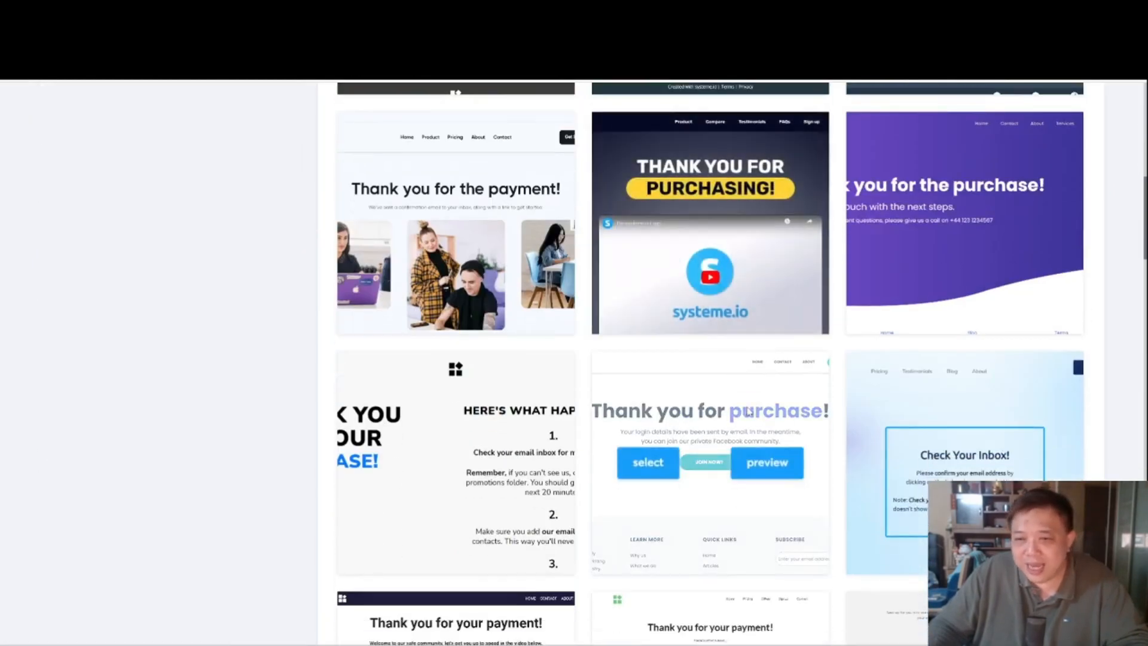
{"action": "scroll", "scroll_direction": "down", "scroll_amount": 3}
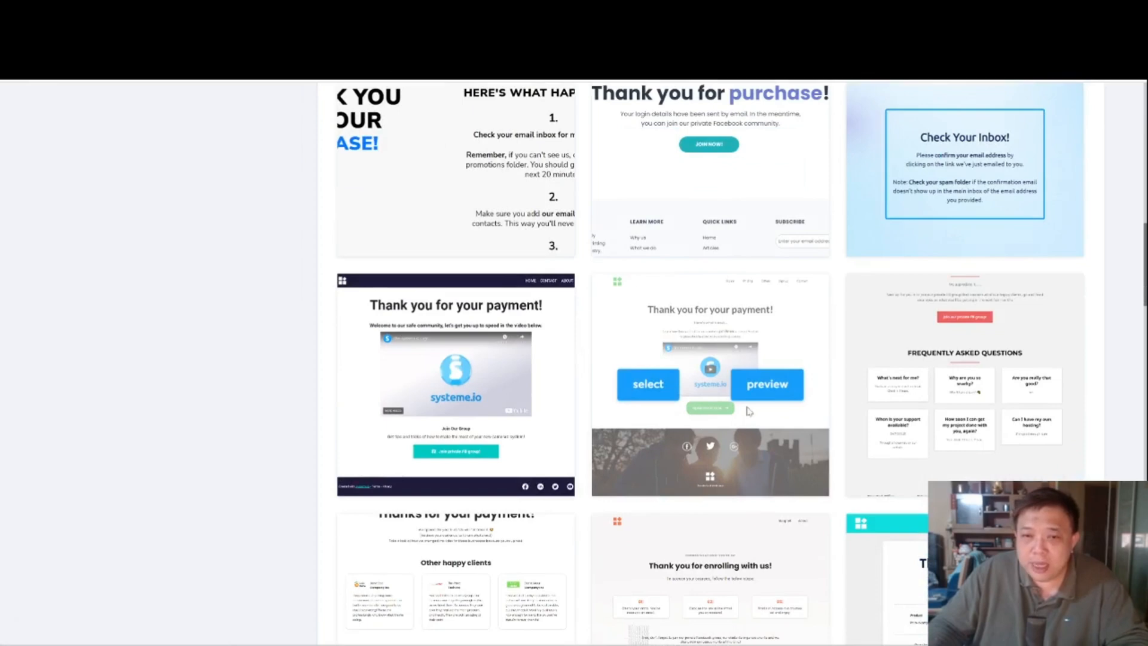
{"action": "scroll", "scroll_direction": "down", "scroll_amount": 3}
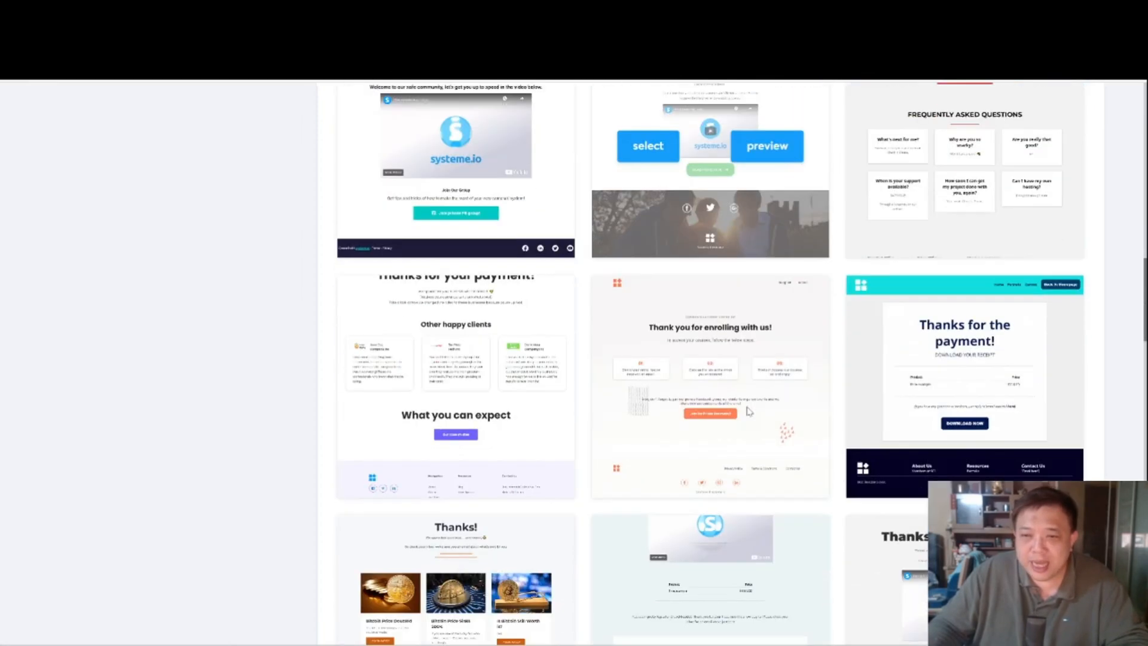
{"action": "scroll", "scroll_direction": "down", "scroll_amount": 3}
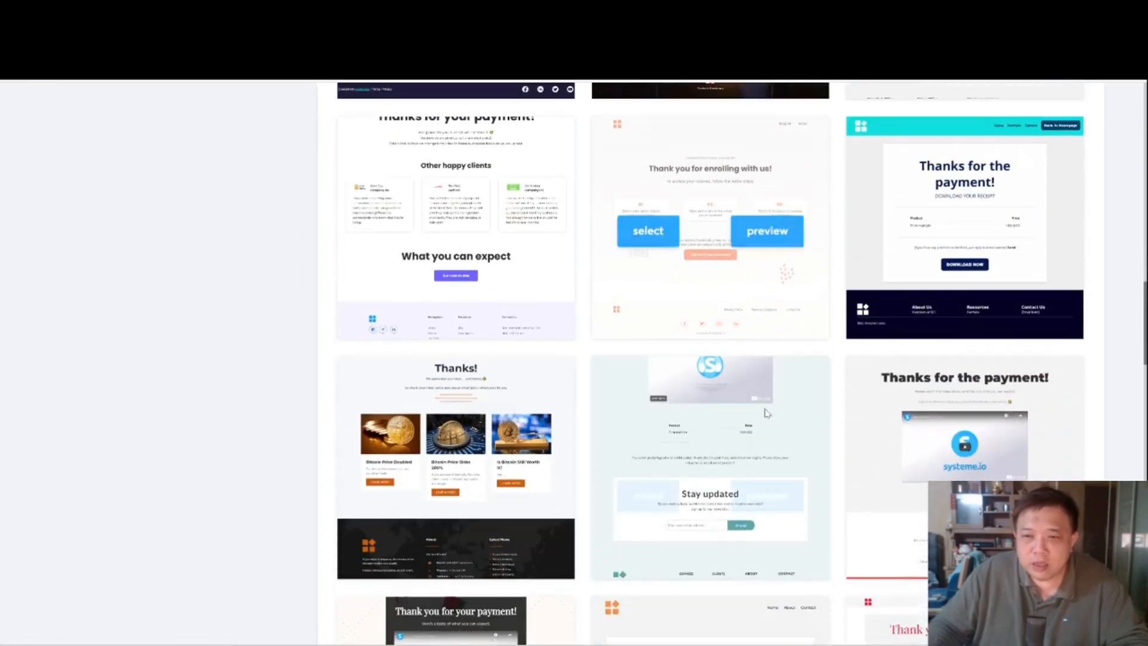
{"action": "scroll", "scroll_direction": "down", "scroll_amount": 3}
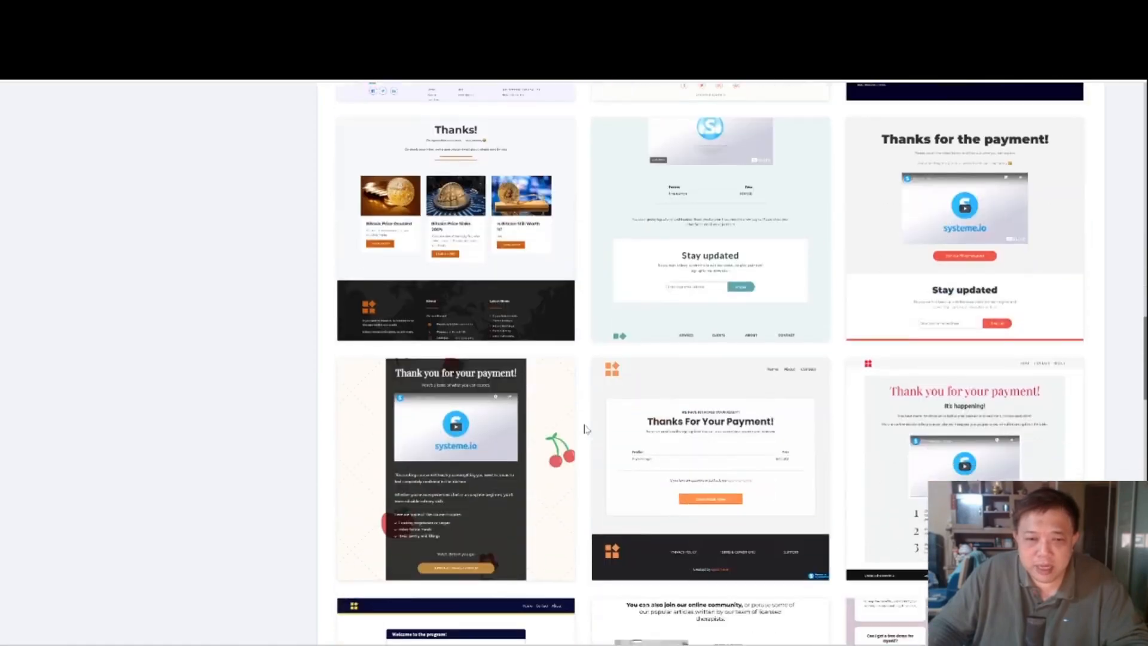
{"action": "scroll", "scroll_direction": "down", "scroll_amount": 3}
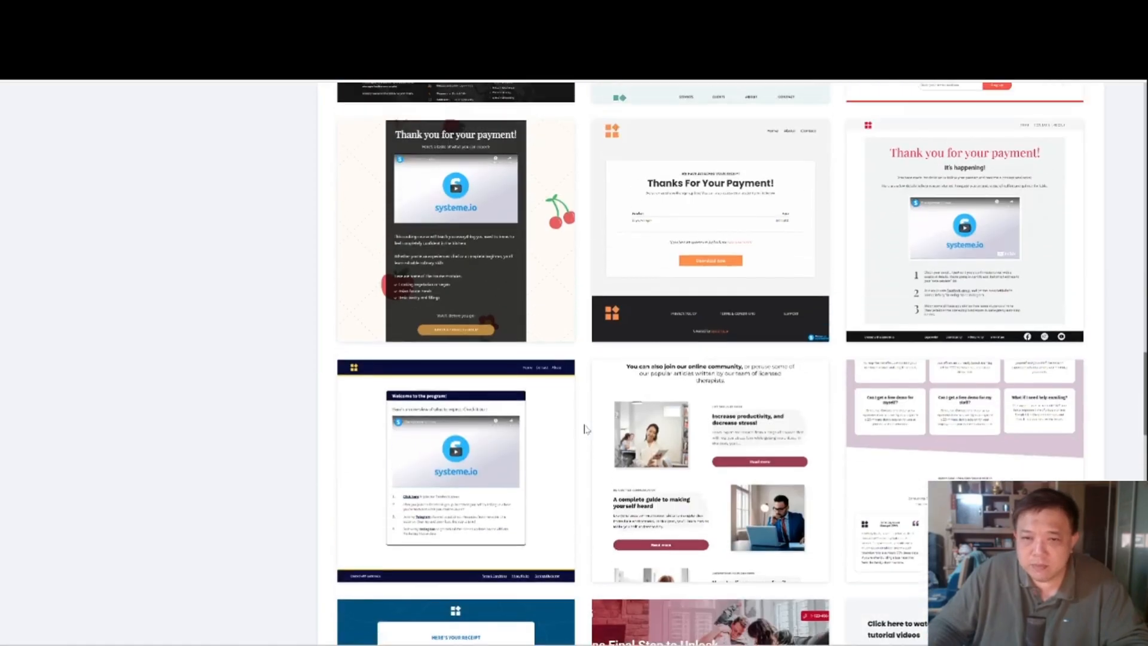
{"action": "scroll", "scroll_direction": "down", "scroll_amount": 3}
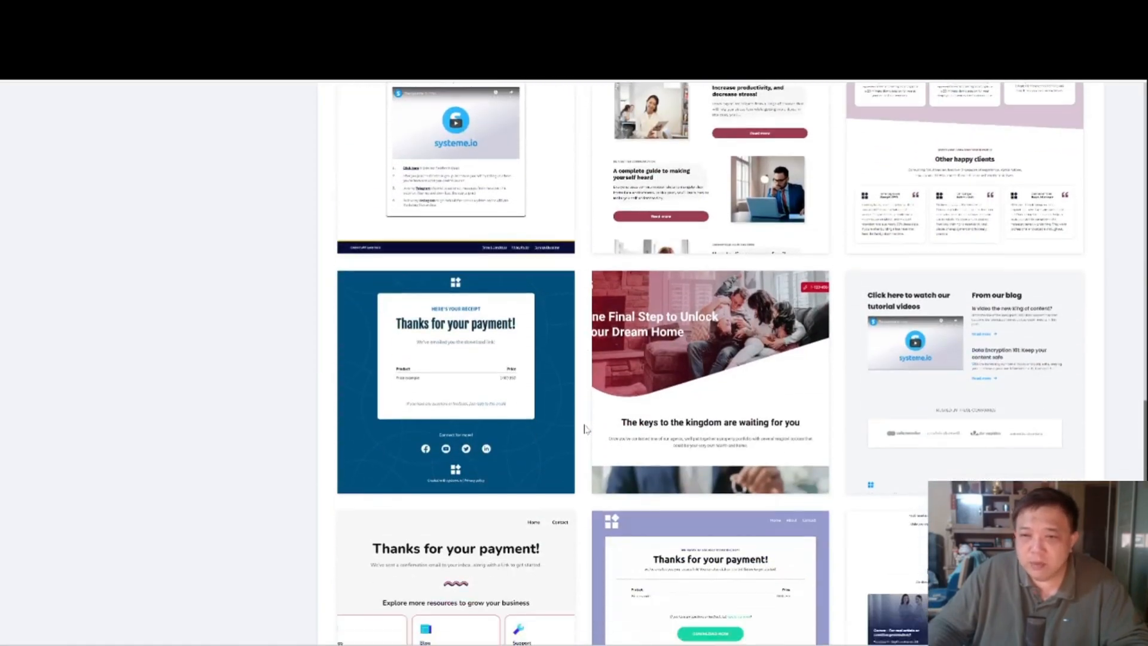
{"action": "scroll", "scroll_direction": "down", "scroll_amount": 3}
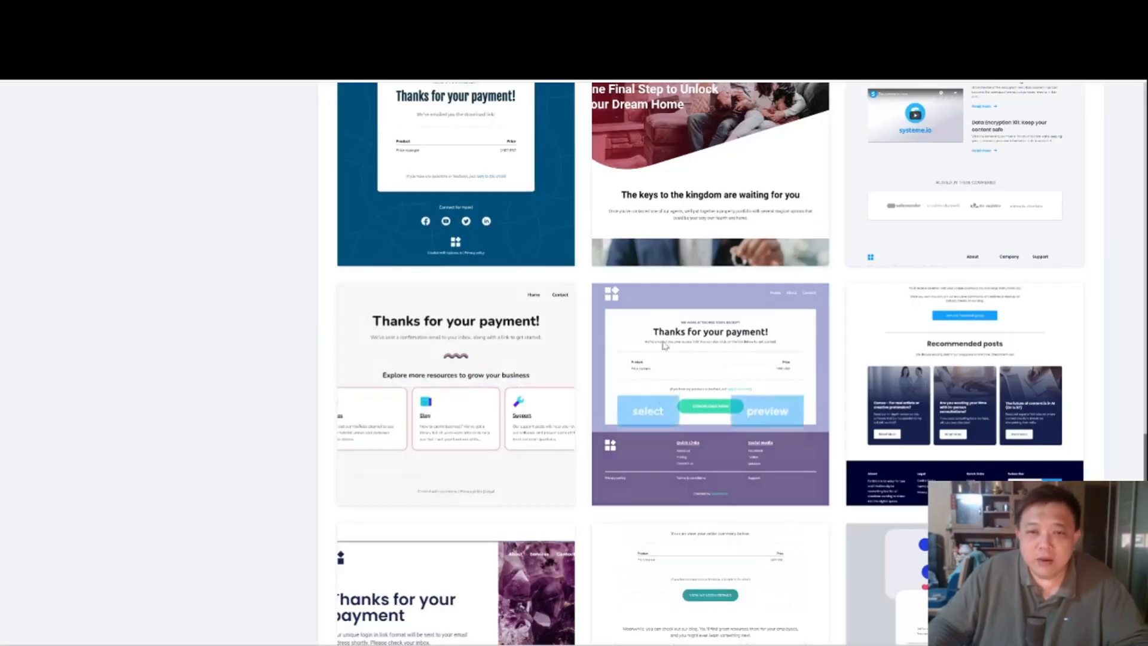
{"action": "scroll", "scroll_direction": "down", "scroll_amount": 3}
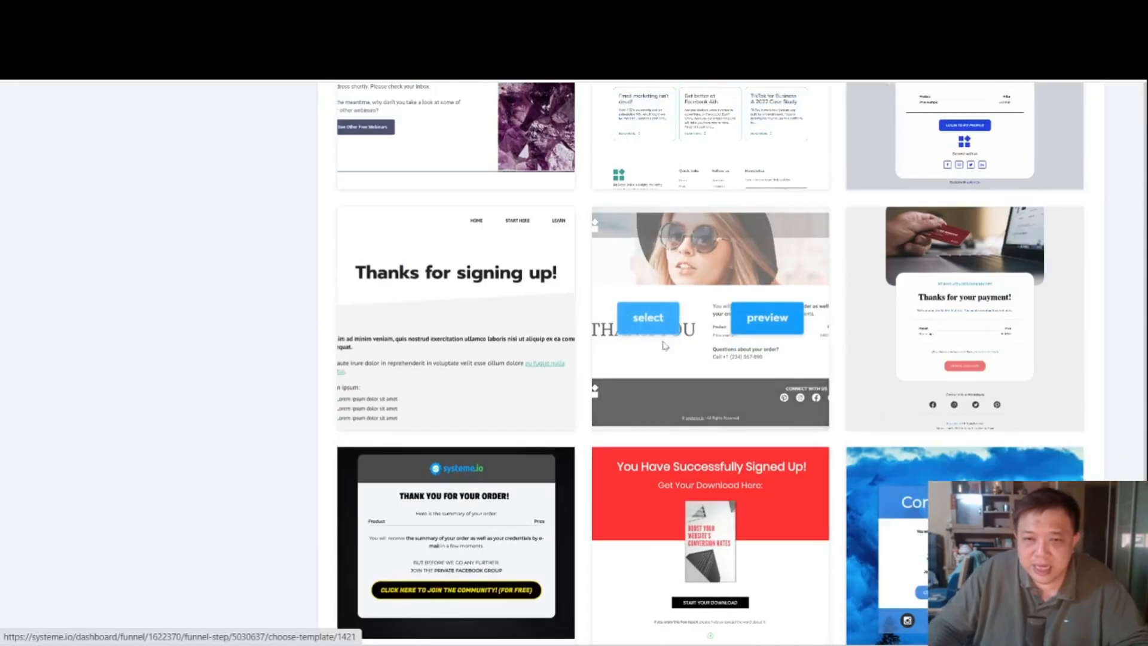
{"action": "scroll", "scroll_direction": "down", "scroll_amount": 3}
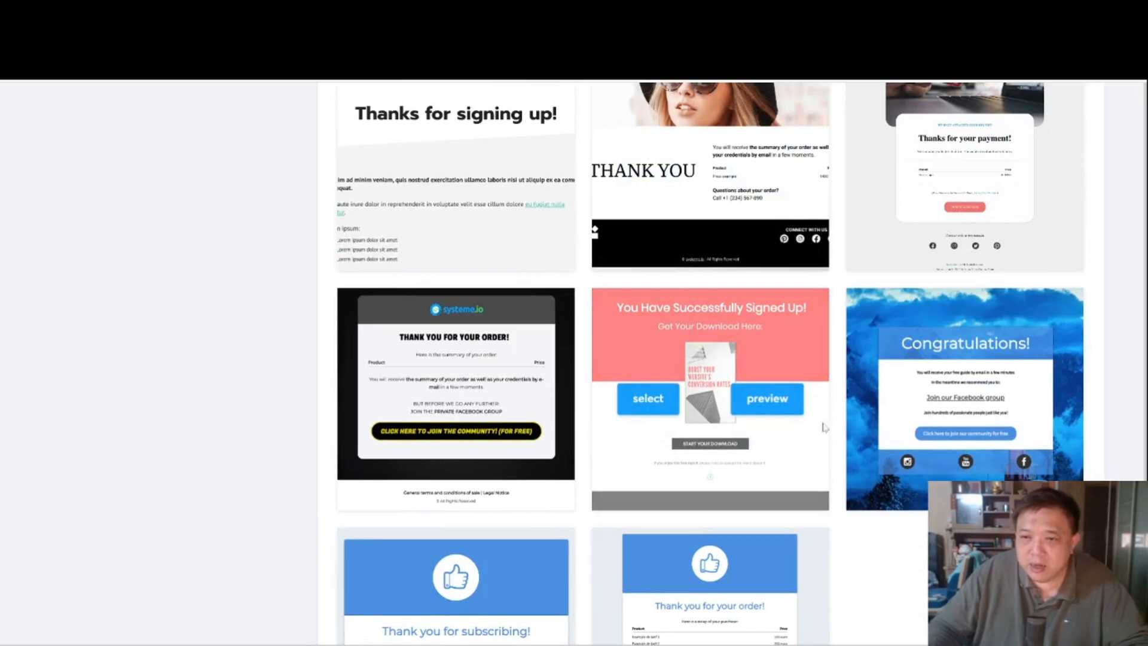
{"action": "mouse_move", "coordinate": [907, 401]}
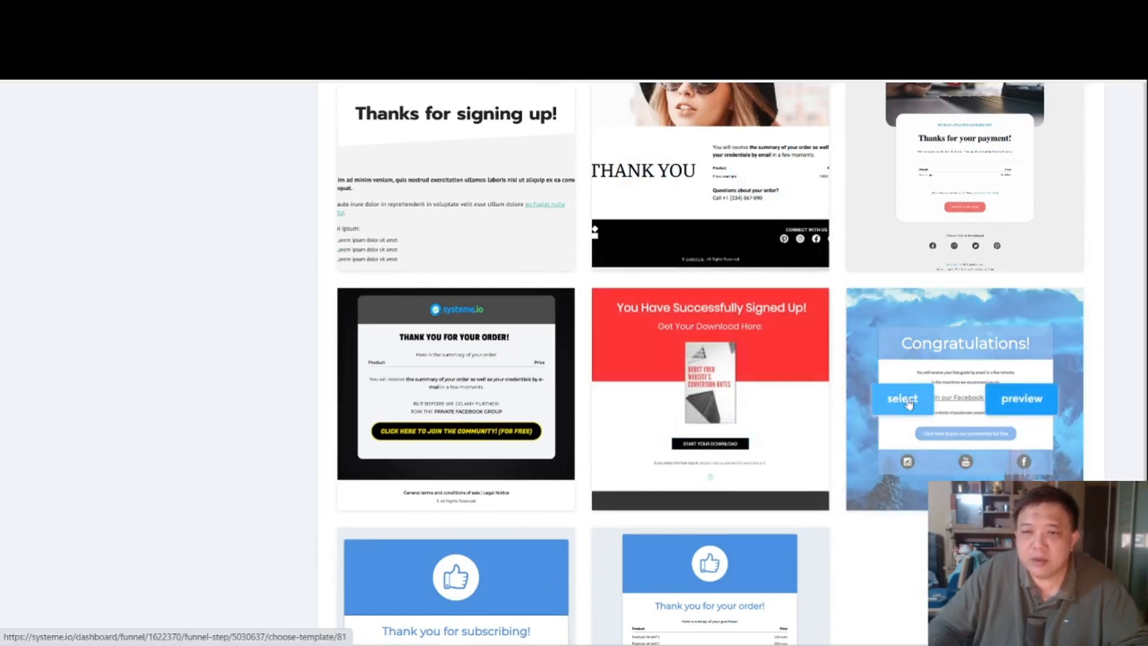
Step: Apply the Congratulations template, set the URL path to 'bridge' and save the funnel step
{"action": "left_click", "coordinate": [902, 398]}
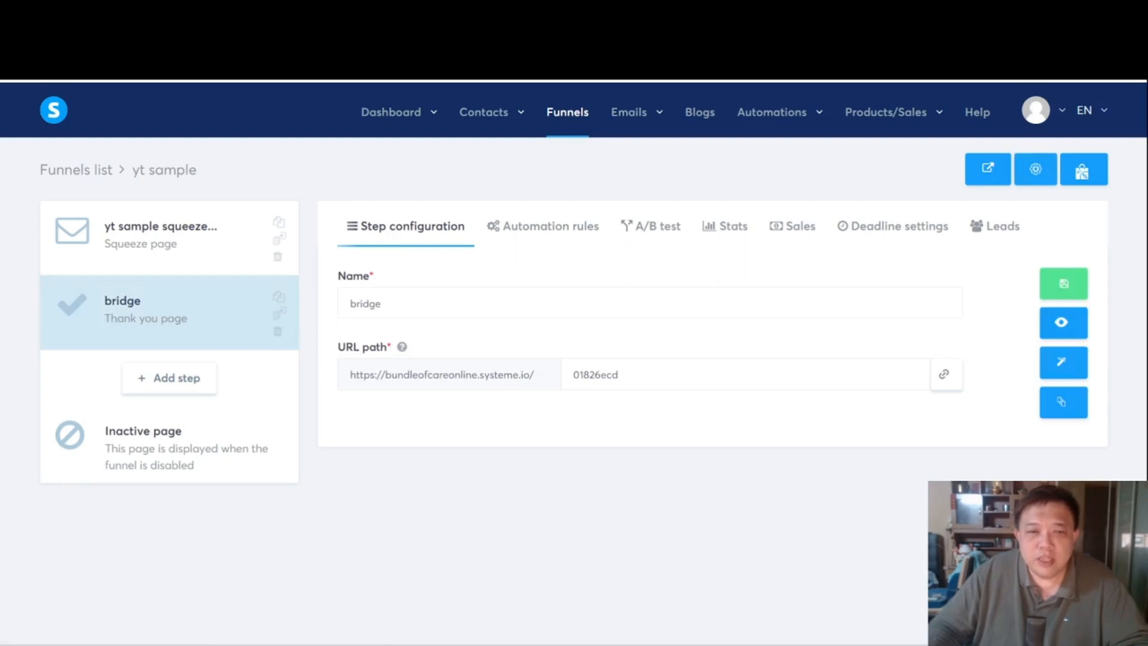
{"action": "double_click", "coordinate": [596, 374]}
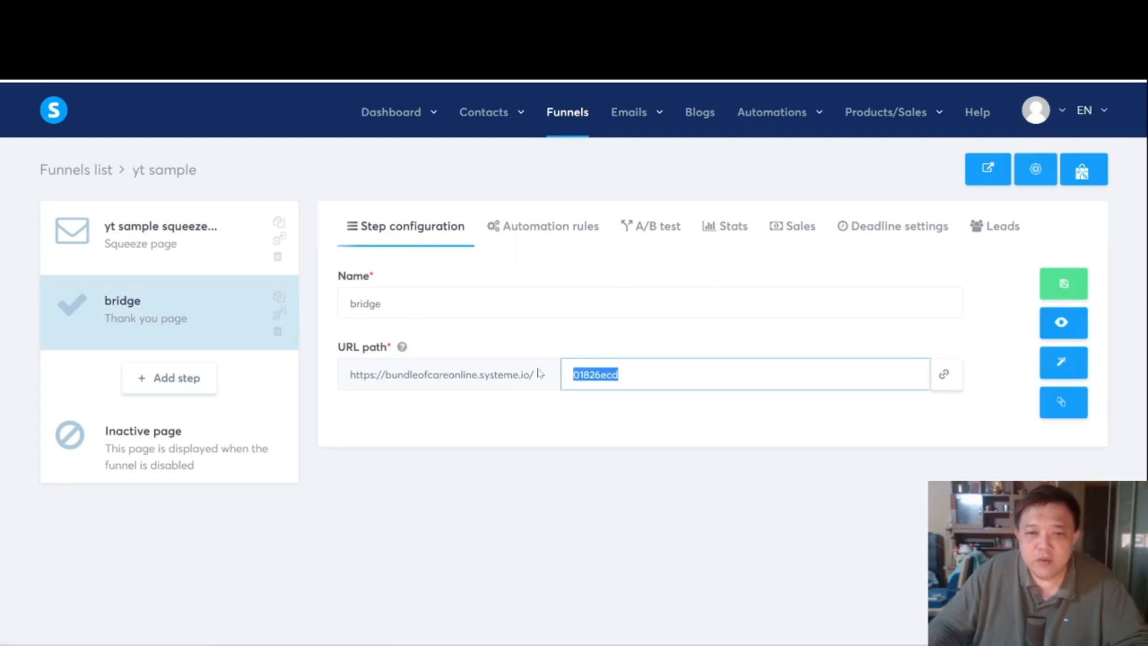
{"action": "type", "text": "bridge"}
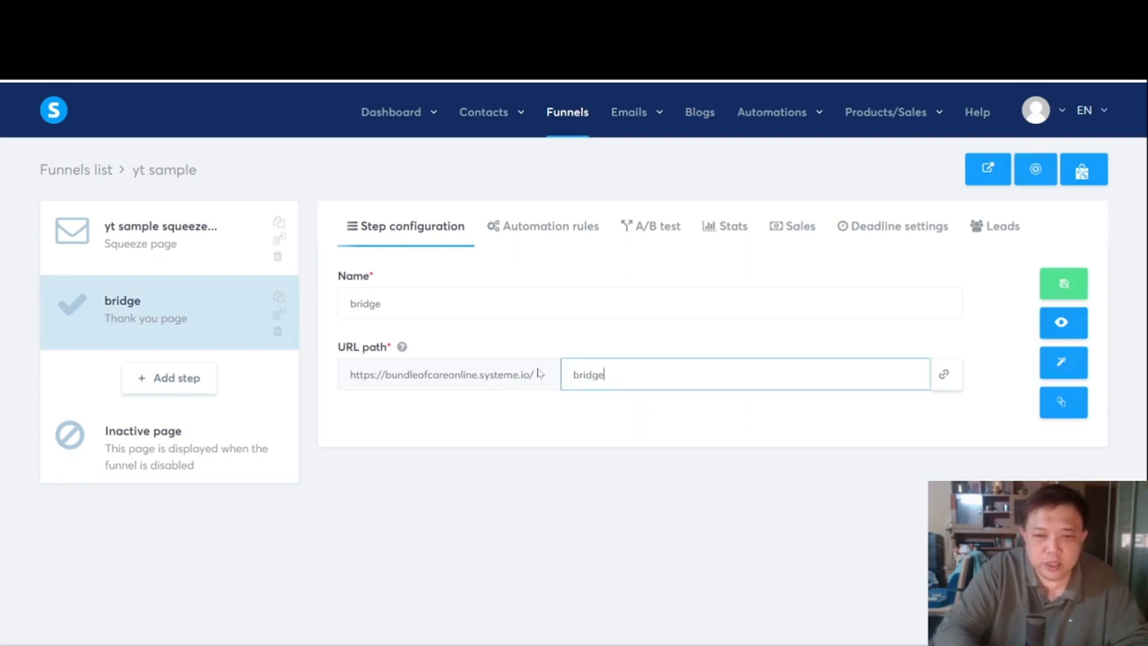
{"action": "mouse_move", "coordinate": [1061, 284]}
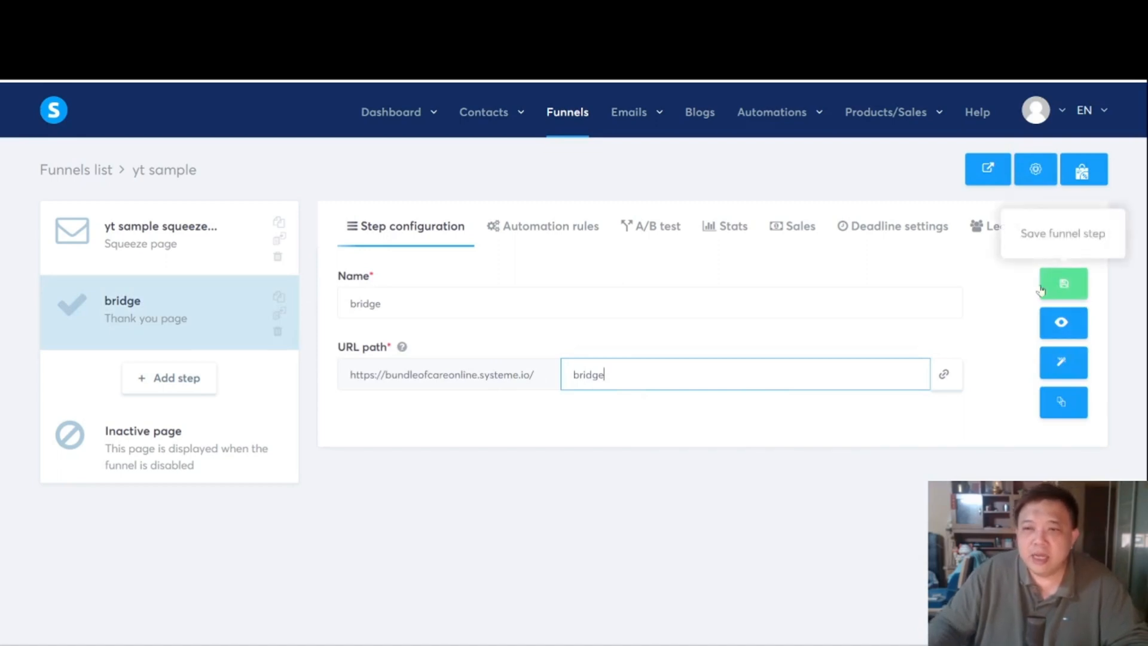
{"action": "left_click", "coordinate": [1063, 284]}
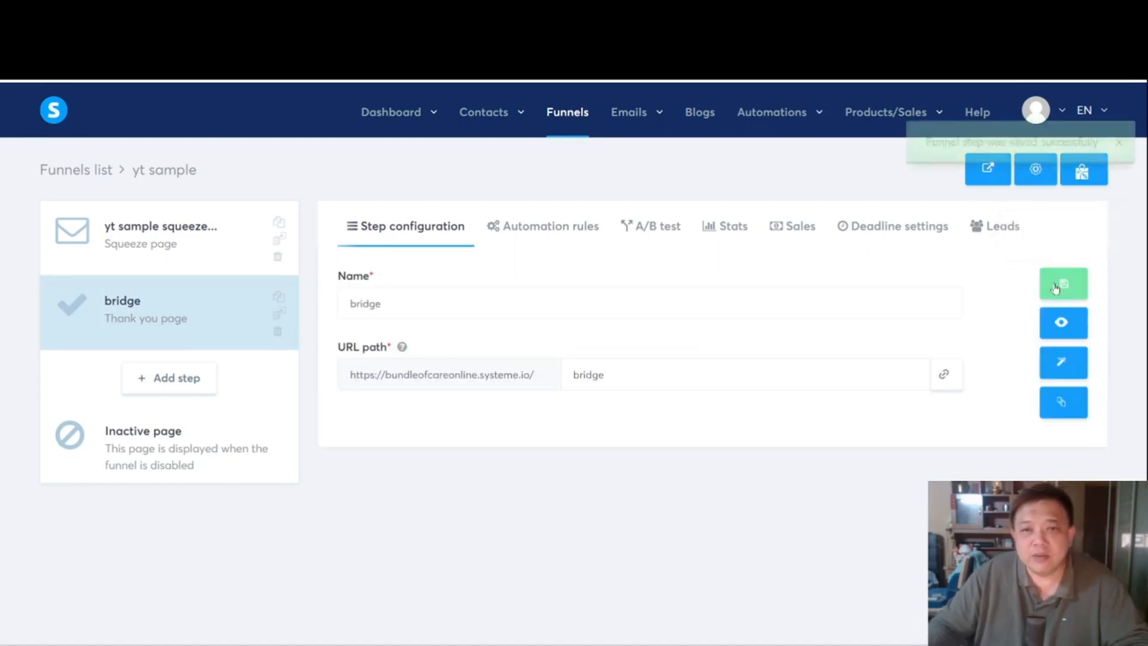
{"action": "left_click", "coordinate": [1063, 282]}
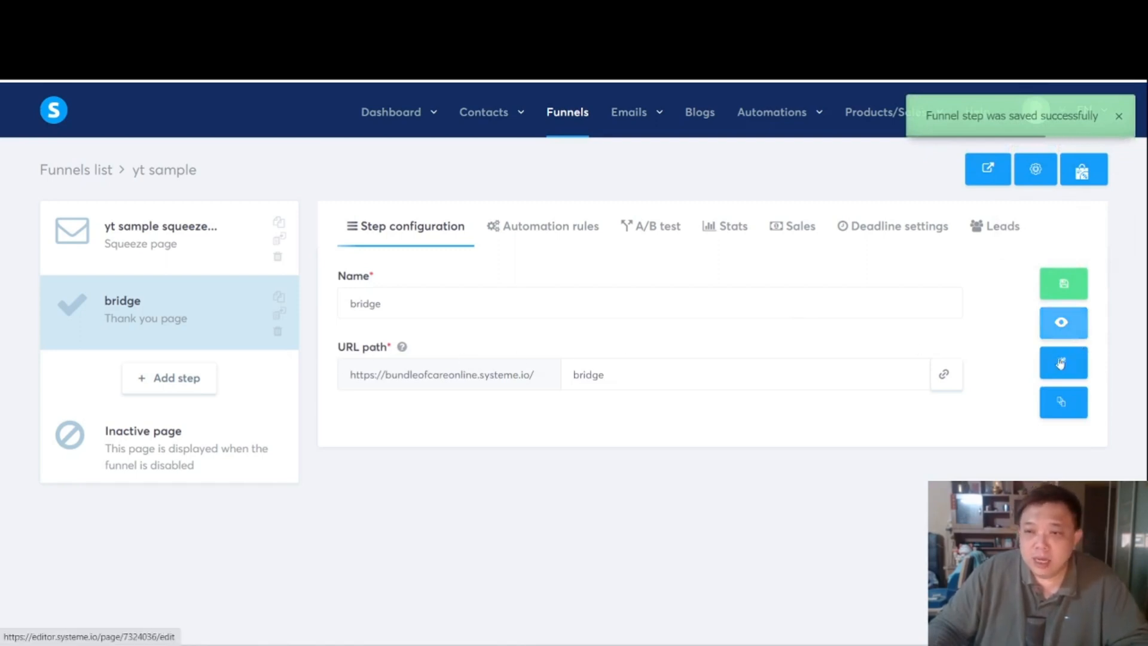
Step: Edit the heading to read 'Thank You For Providing Your Information!'
{"action": "left_click", "coordinate": [1062, 362]}
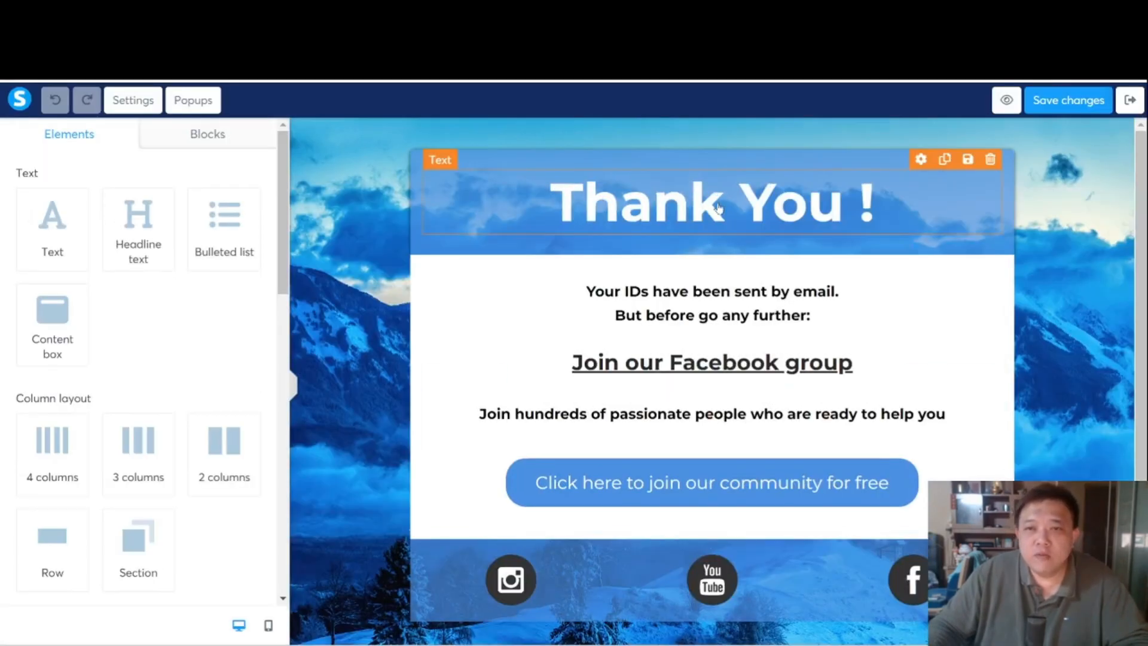
{"action": "left_click", "coordinate": [718, 208]}
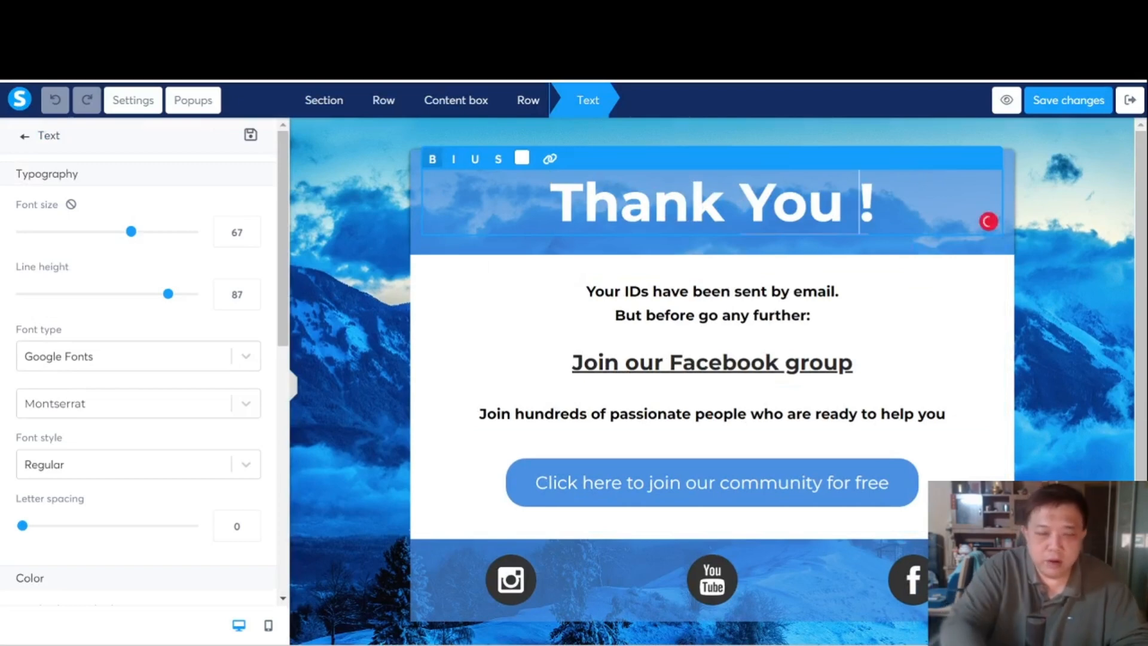
{"action": "type", "text": "For"}
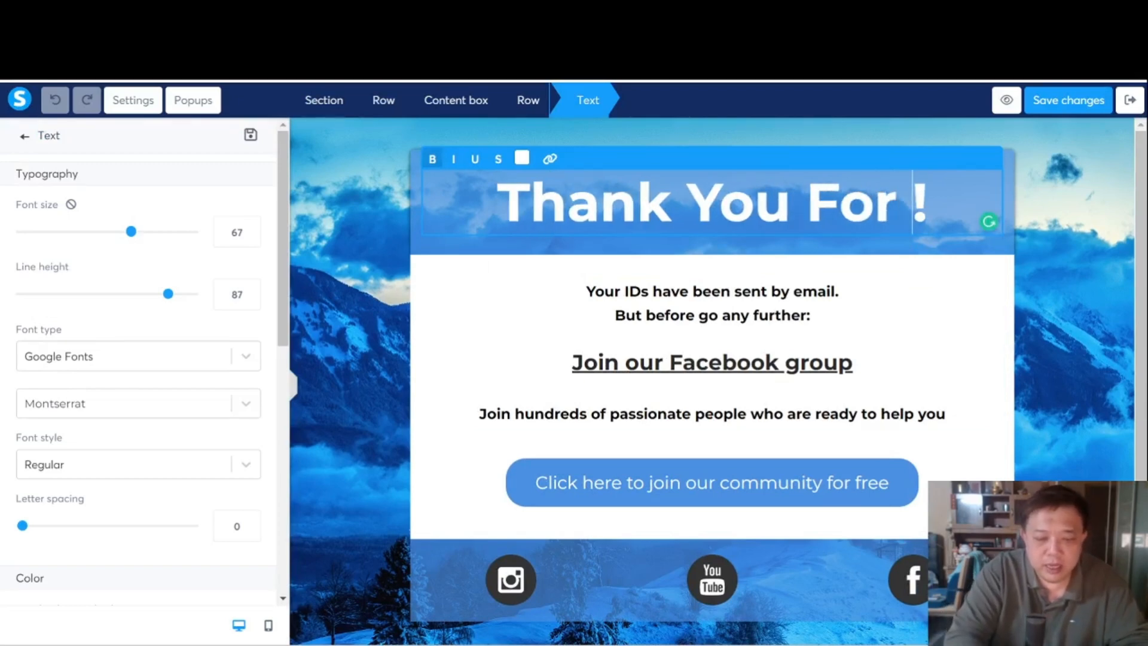
{"action": "type", "text": "Providing Your Informati"}
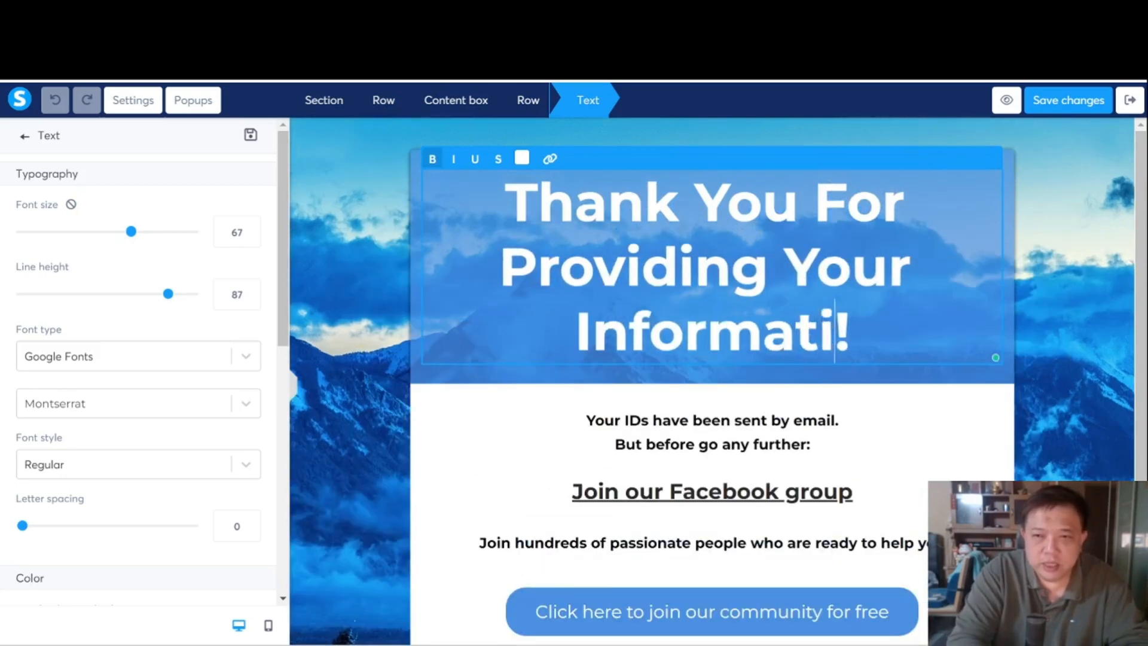
{"action": "type", "text": "on!"}
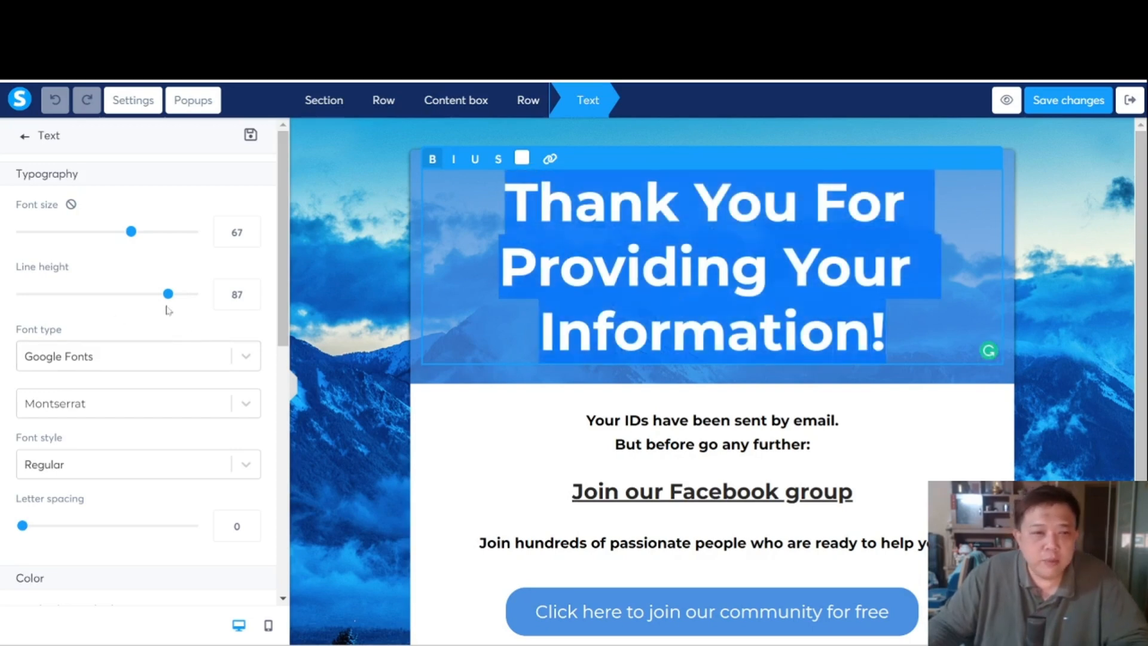
{"action": "mouse_move", "coordinate": [118, 244]}
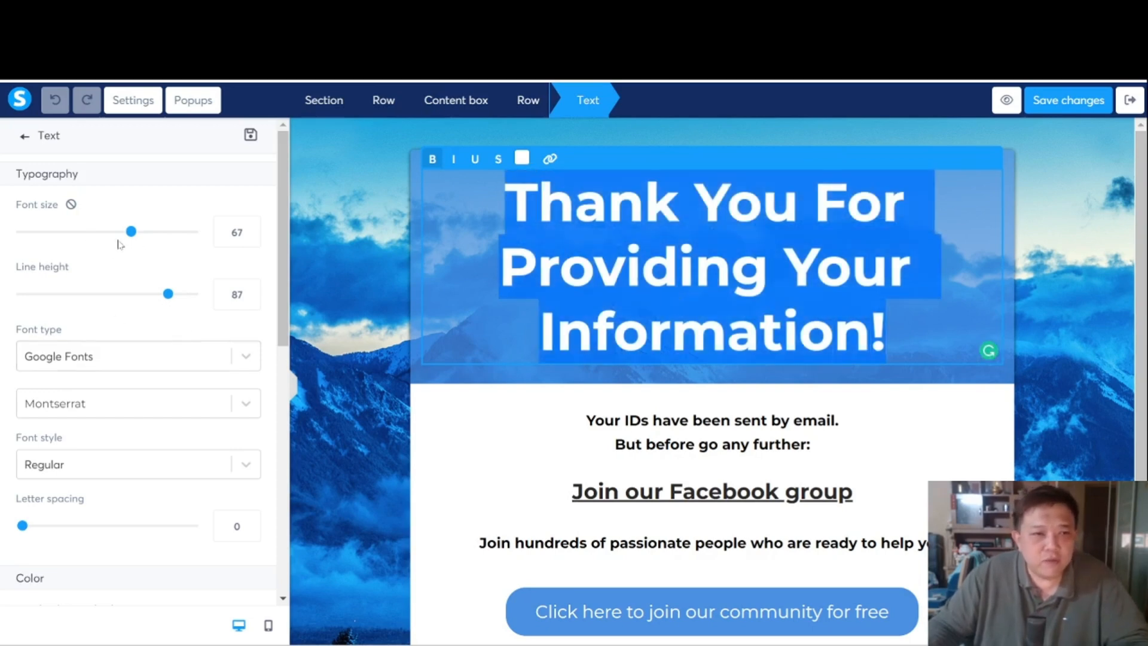
Step: Reduce the heading font size from 67 to about 37 so it fits two lines
{"action": "left_click_drag", "start_coordinate": [132, 230], "coordinate": [96, 231]}
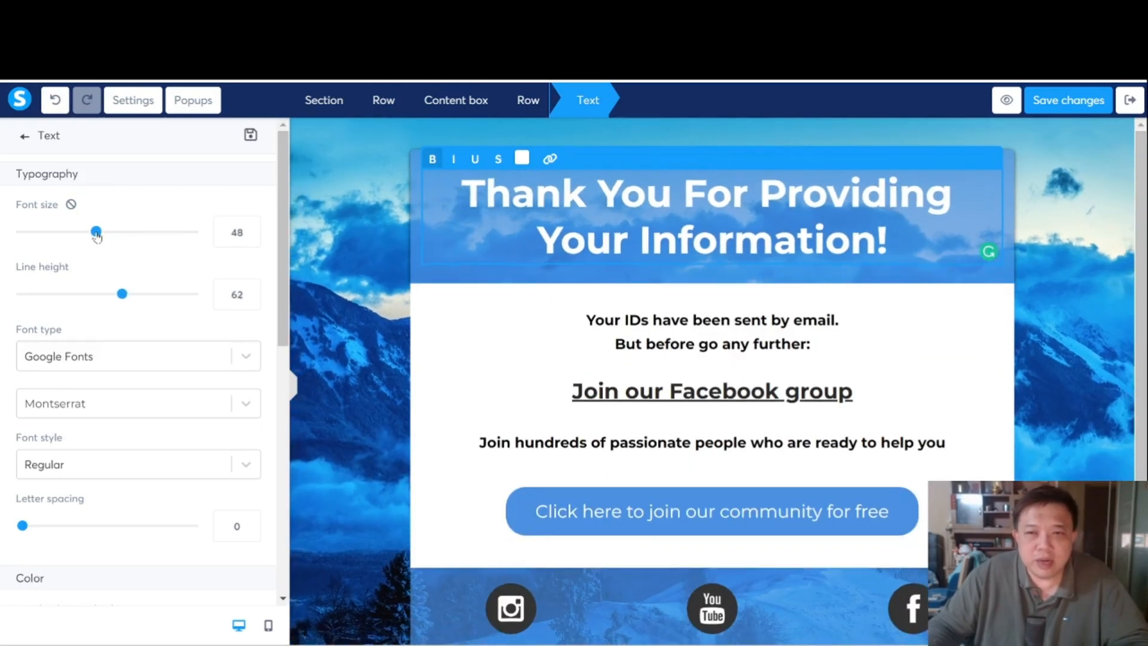
{"action": "left_click_drag", "start_coordinate": [96, 232], "coordinate": [79, 232]}
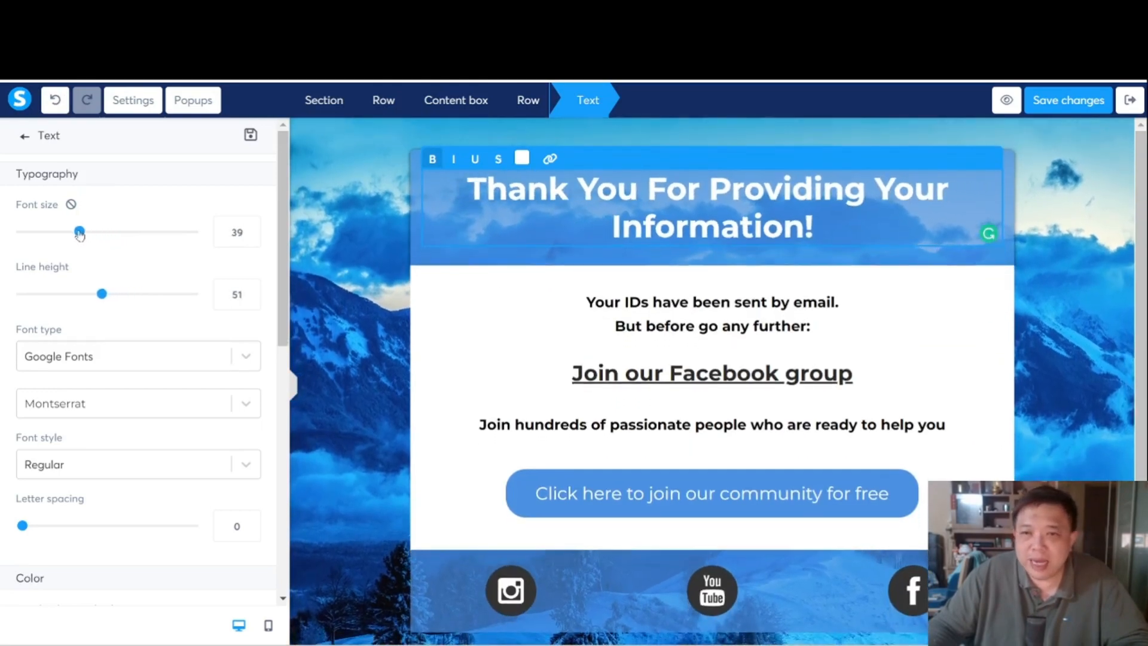
{"action": "left_click_drag", "start_coordinate": [79, 231], "coordinate": [77, 231]}
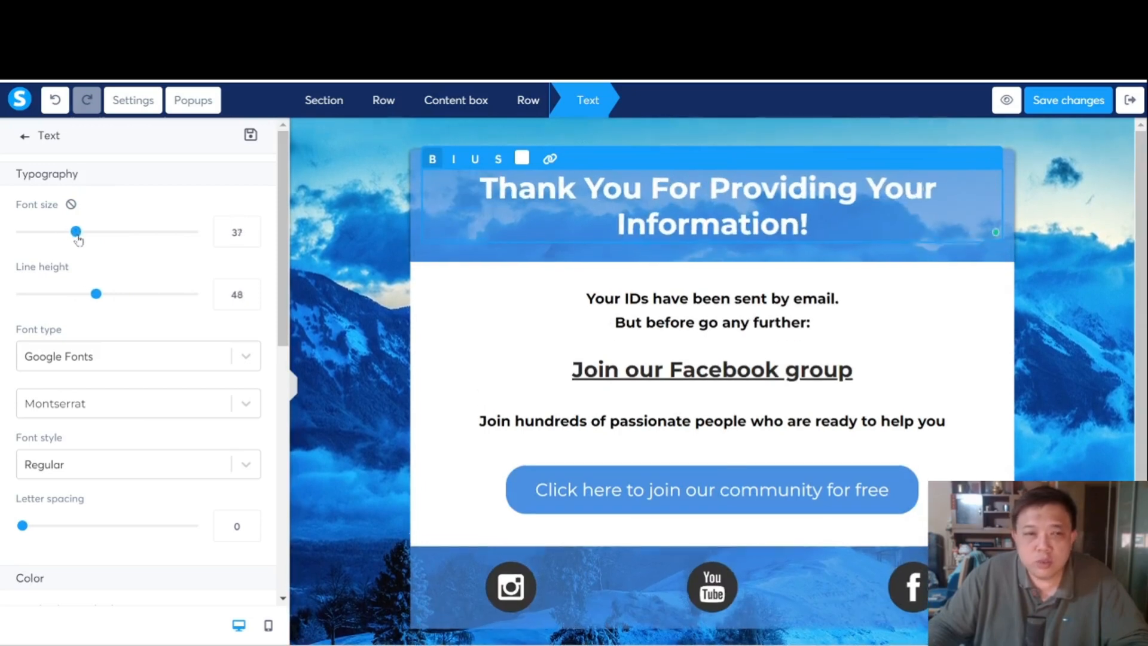
{"action": "left_click_drag", "start_coordinate": [77, 231], "coordinate": [87, 231]}
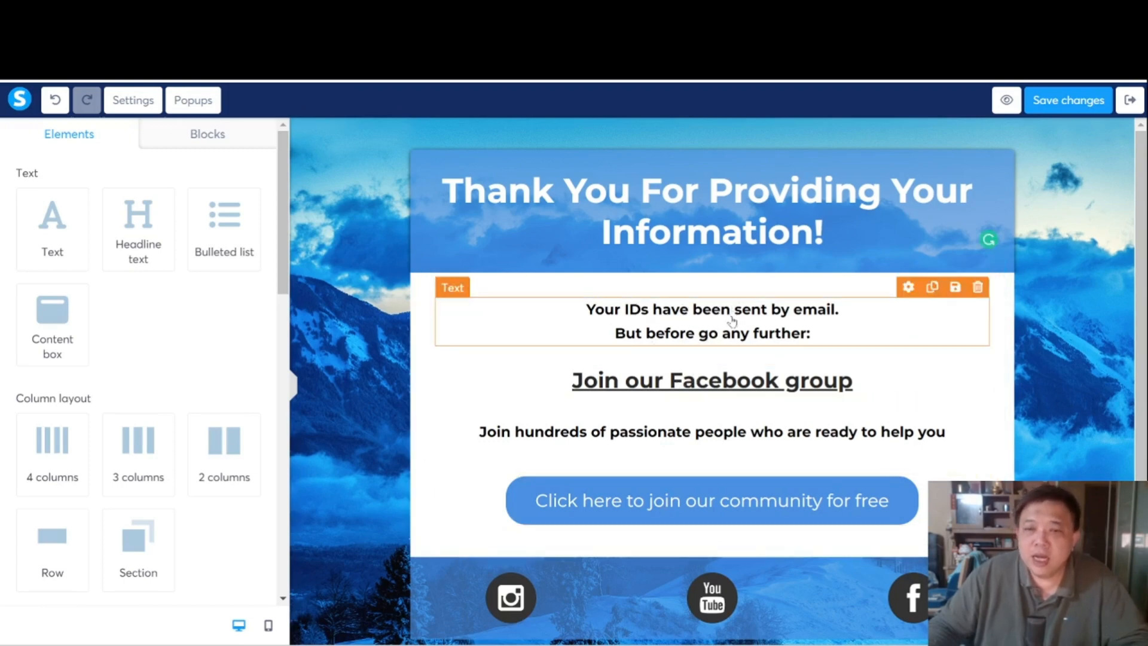
Step: Delete the join-community button and the social icons row, confirming each
{"action": "left_click", "coordinate": [732, 320]}
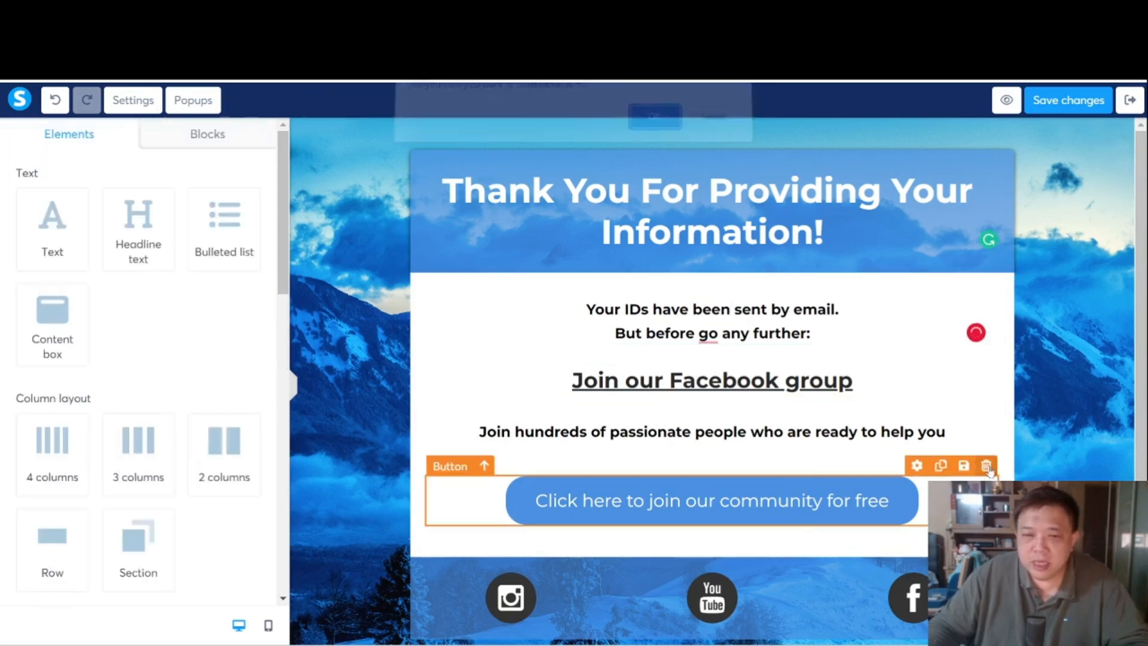
{"action": "left_click", "coordinate": [988, 465]}
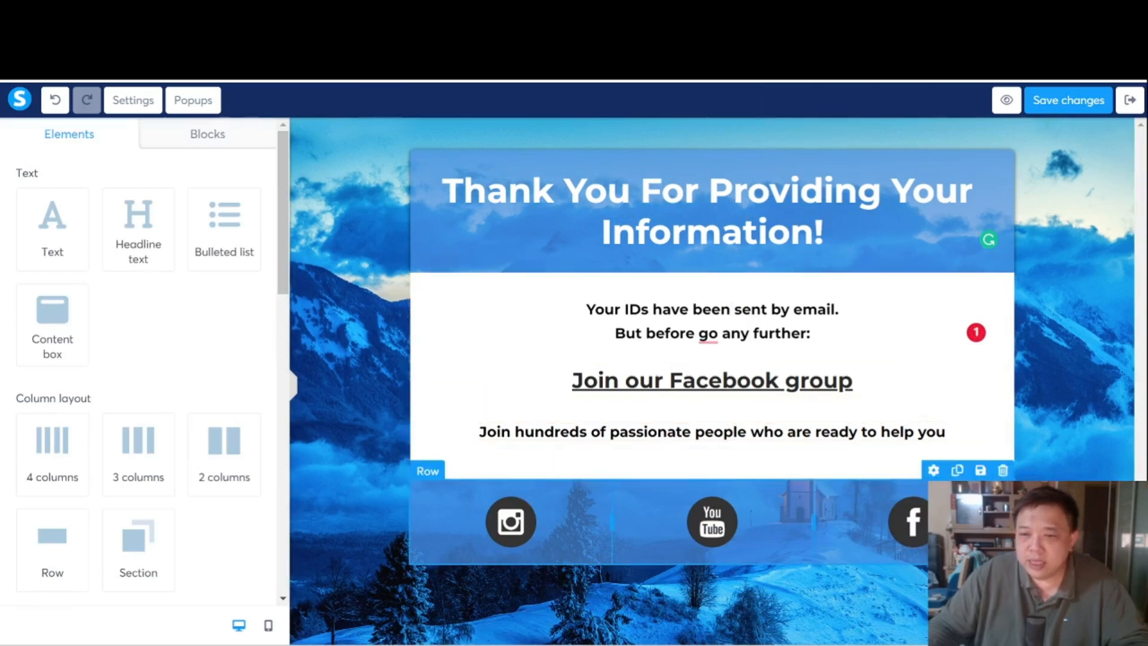
{"action": "left_click", "coordinate": [1002, 471]}
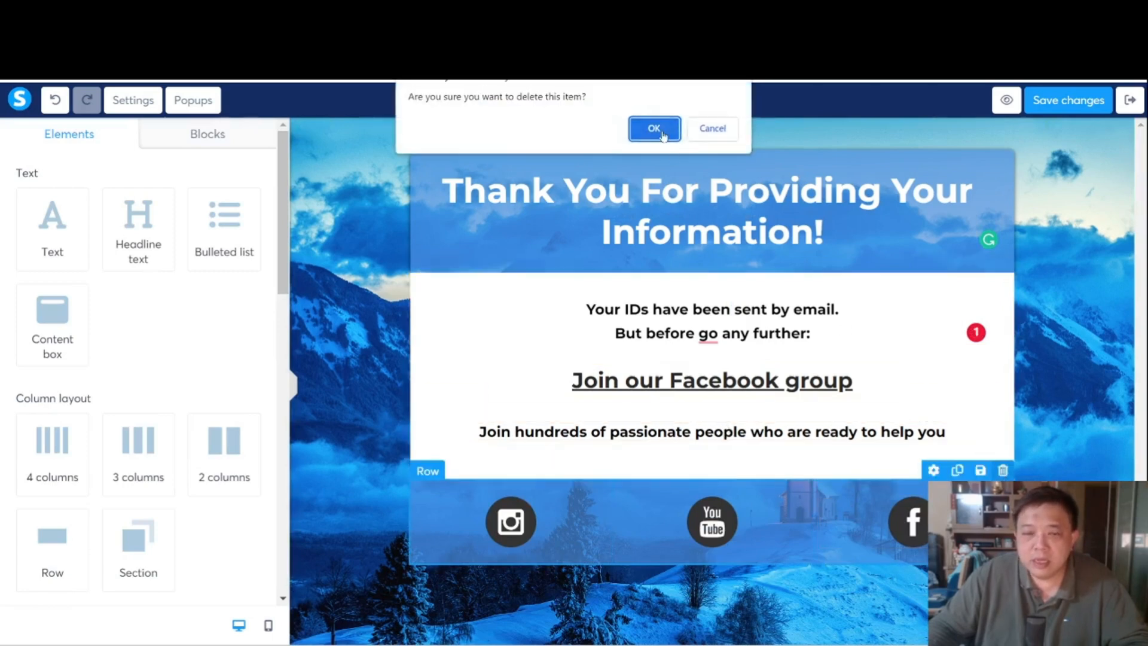
{"action": "left_click", "coordinate": [653, 128]}
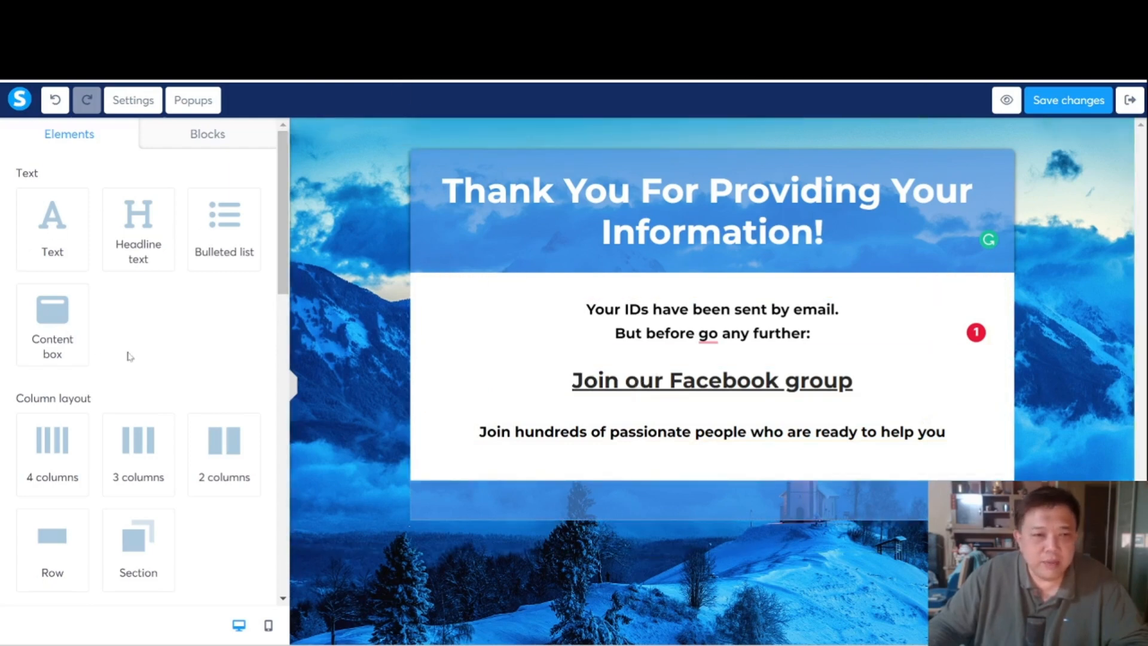
Step: Place a video element below the heading and delete the Facebook-group text row beneath it
{"action": "scroll", "scroll_direction": "down", "scroll_amount": 3}
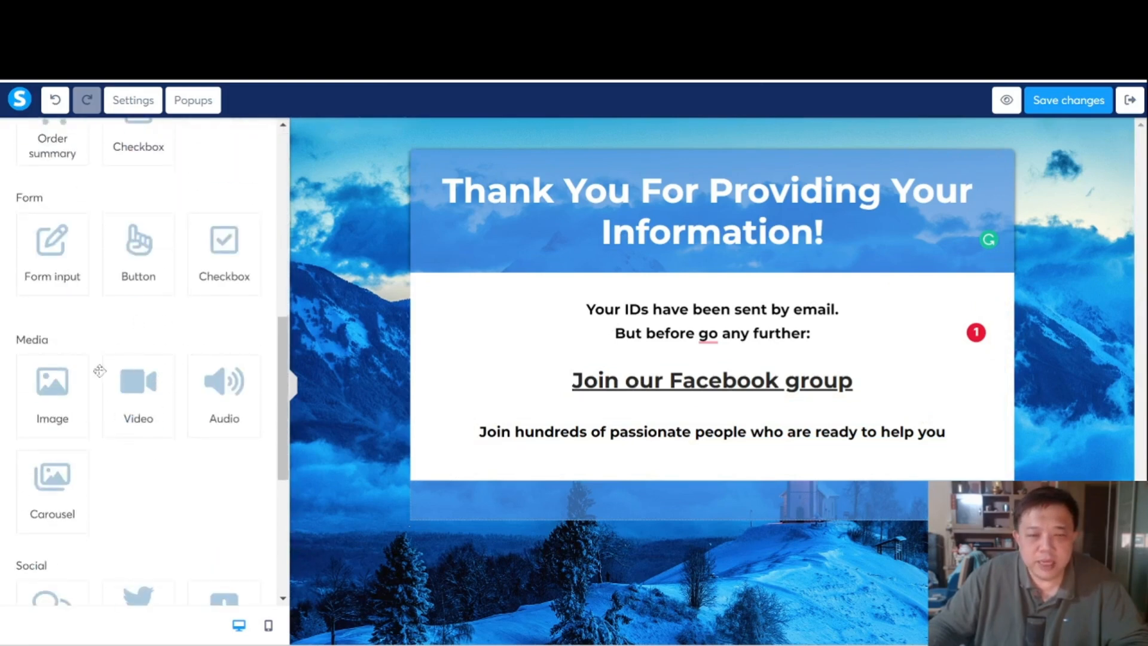
{"action": "left_click_drag", "start_coordinate": [137, 381], "coordinate": [689, 286]}
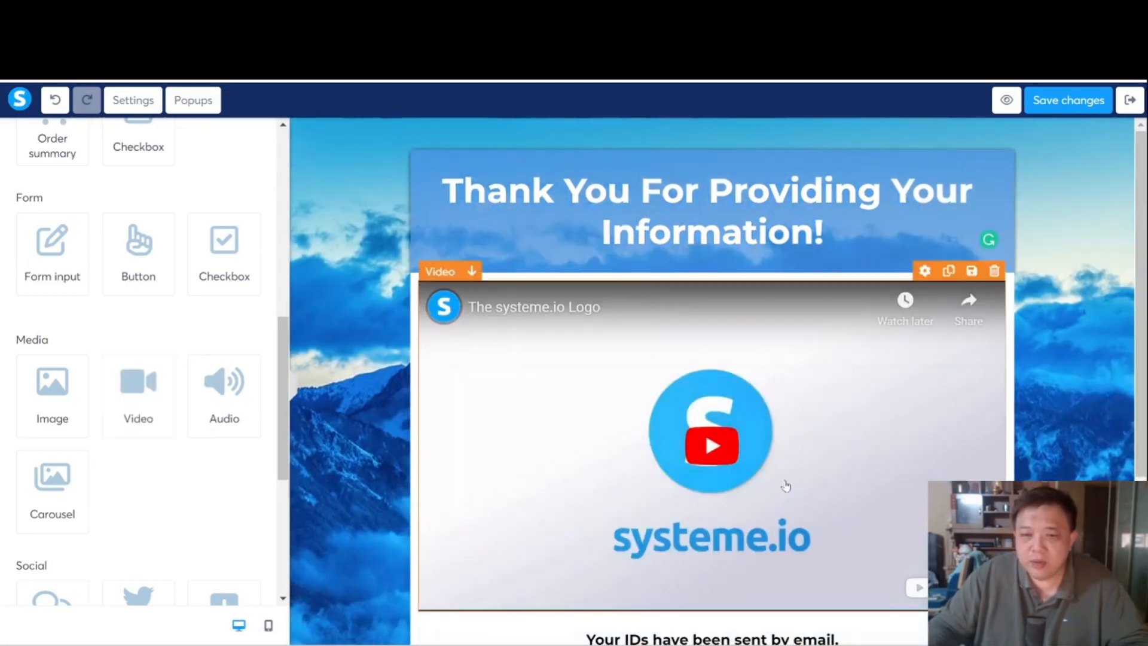
{"action": "scroll", "scroll_direction": "down", "scroll_amount": 3}
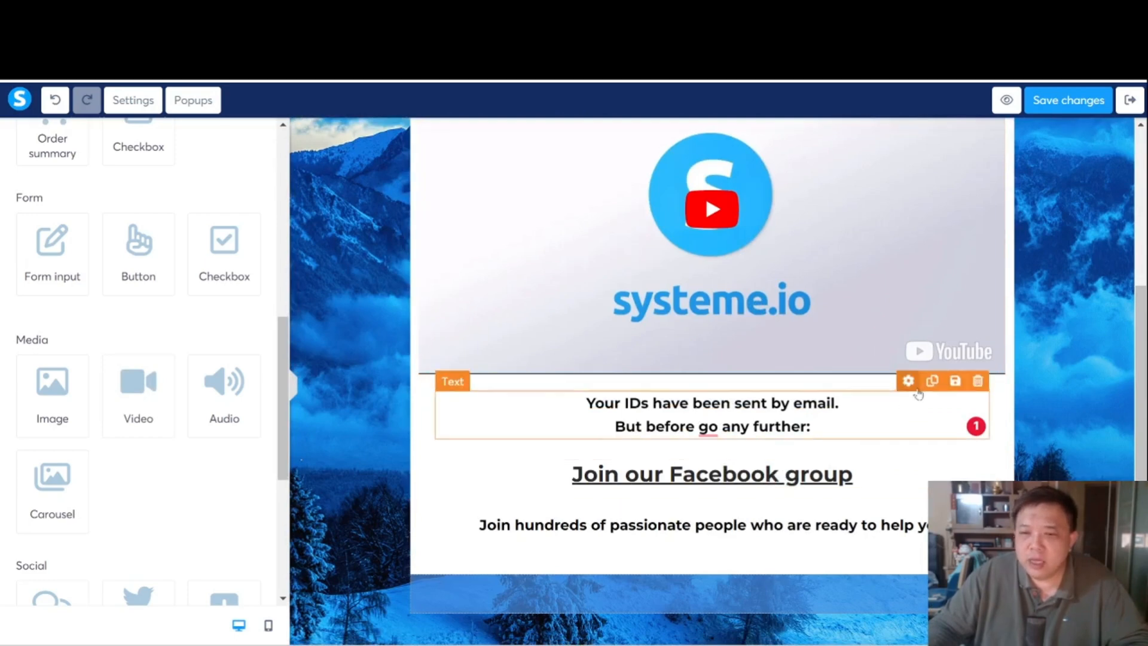
{"action": "left_click", "coordinate": [977, 382]}
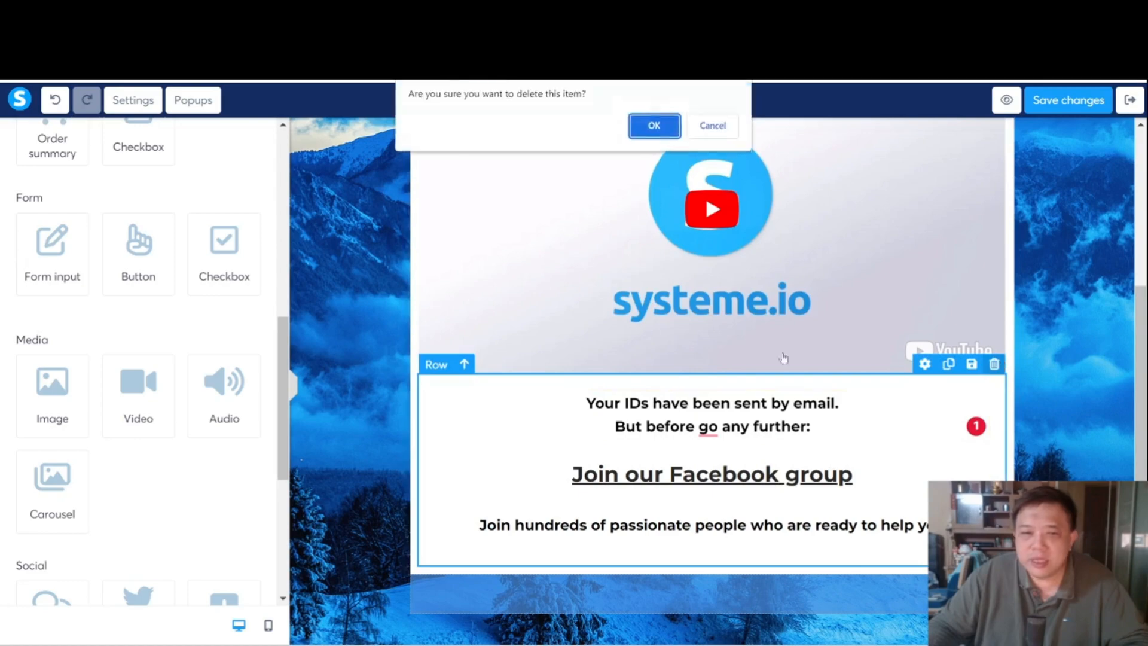
{"action": "left_click", "coordinate": [653, 125]}
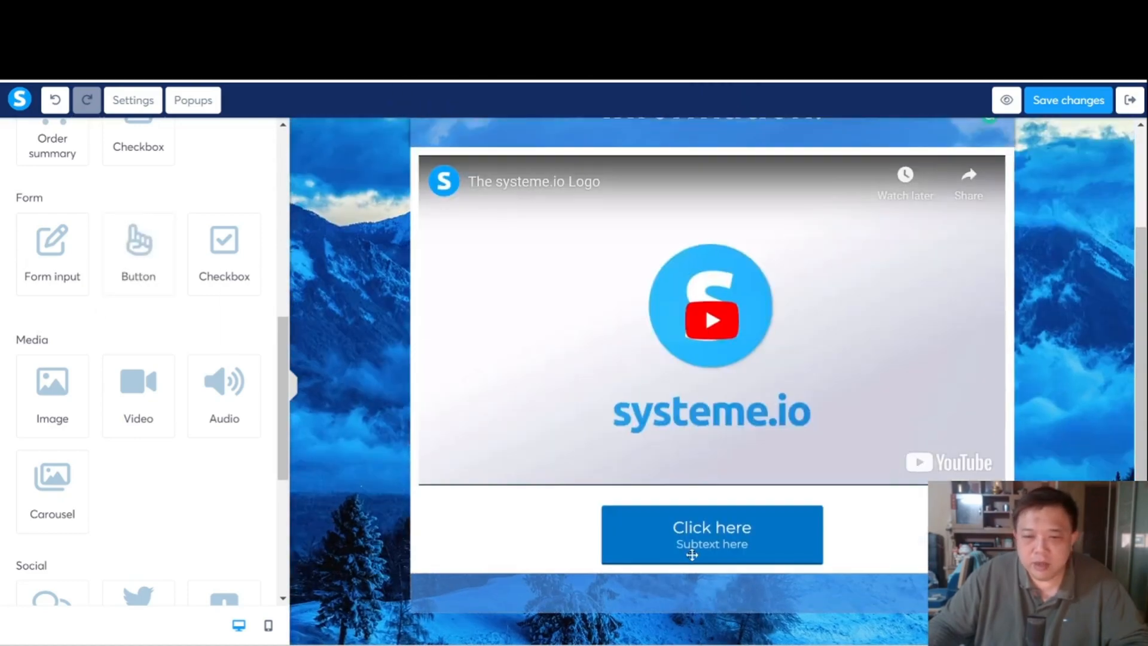
Step: Set the button text to 'Click here to proceed' with no subtext and full width
{"action": "left_click", "coordinate": [711, 534]}
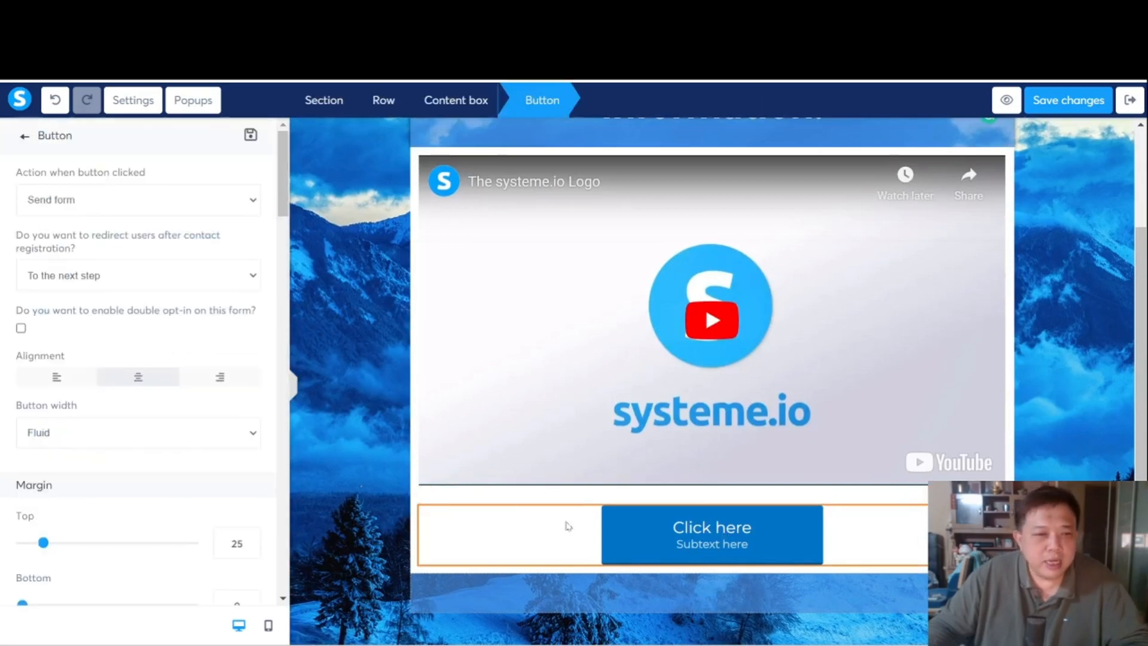
{"action": "scroll", "scroll_direction": "down", "scroll_amount": 3}
{"action": "type", "text": "Click here to"}
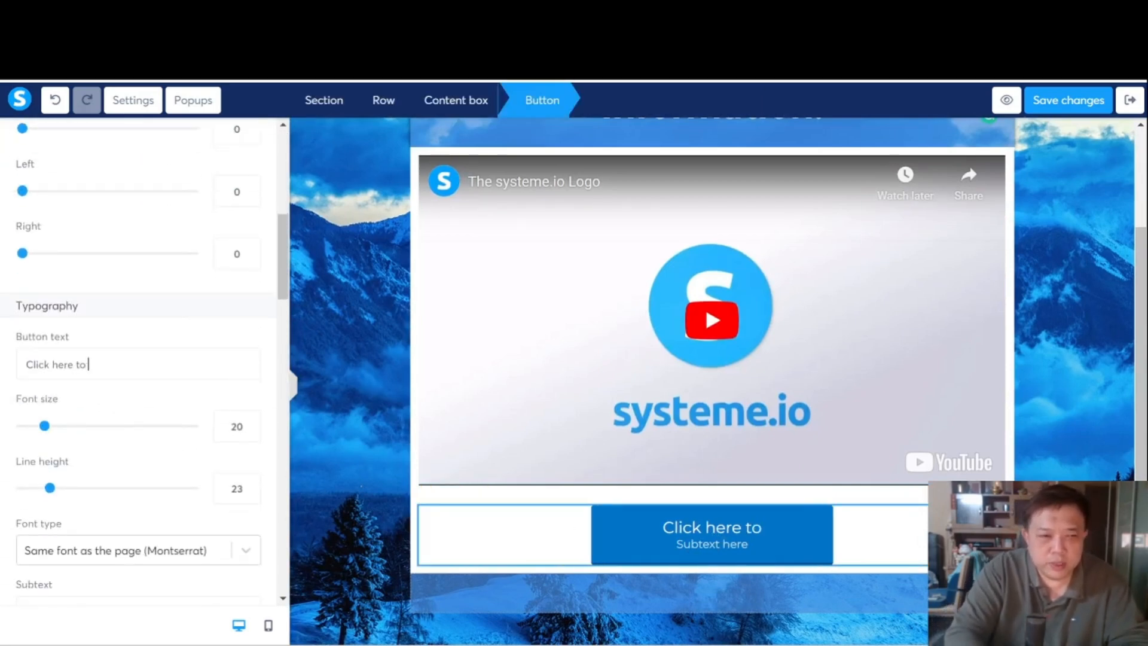
{"action": "type", "text": "proceed"}
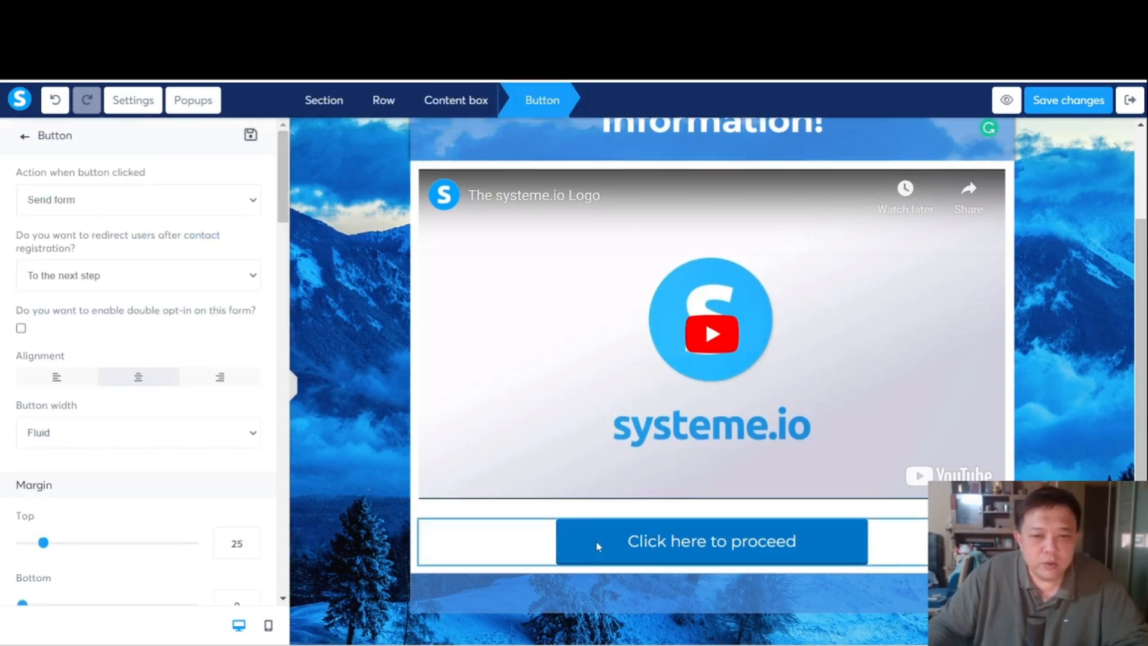
{"action": "mouse_move", "coordinate": [194, 367]}
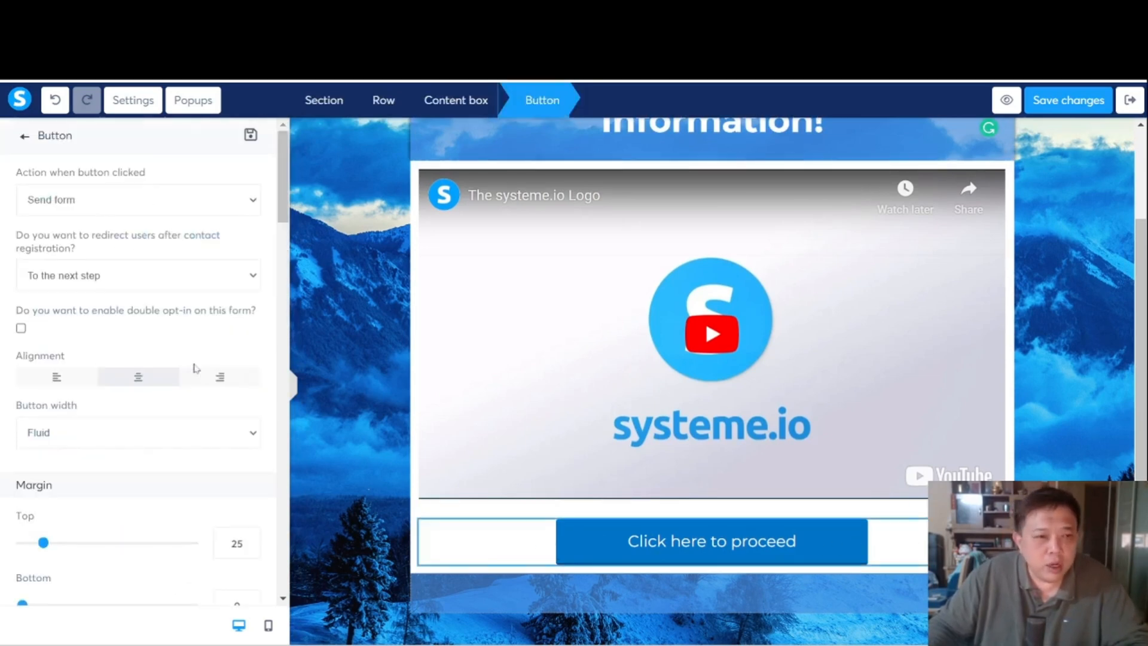
{"action": "left_click", "coordinate": [139, 433]}
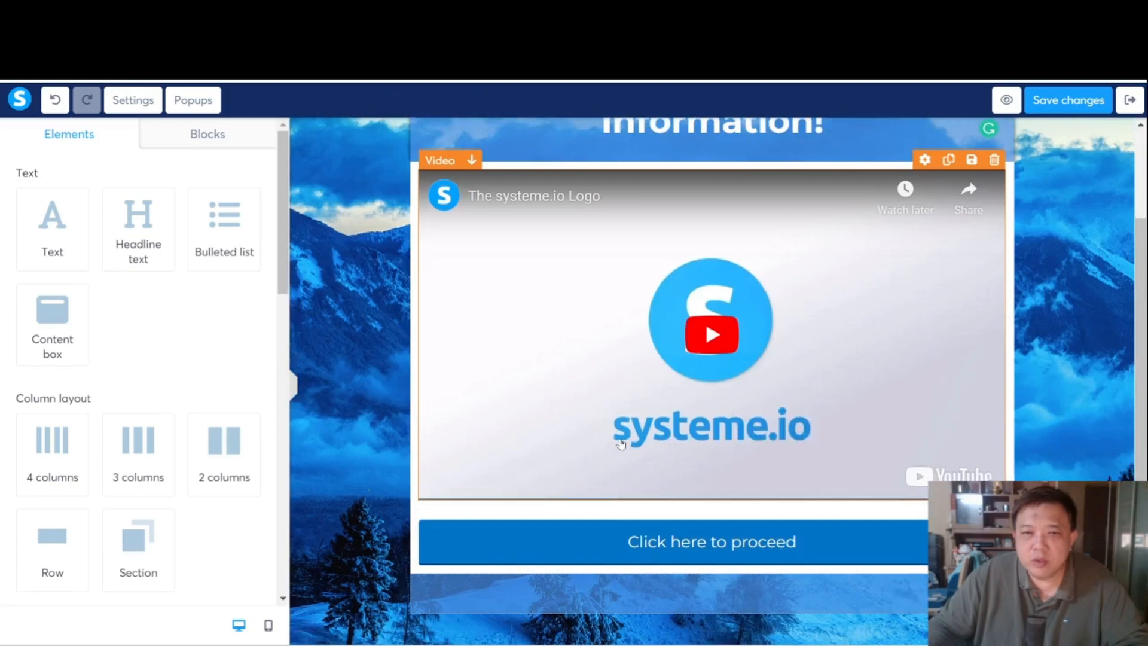
{"action": "mouse_move", "coordinate": [603, 352]}
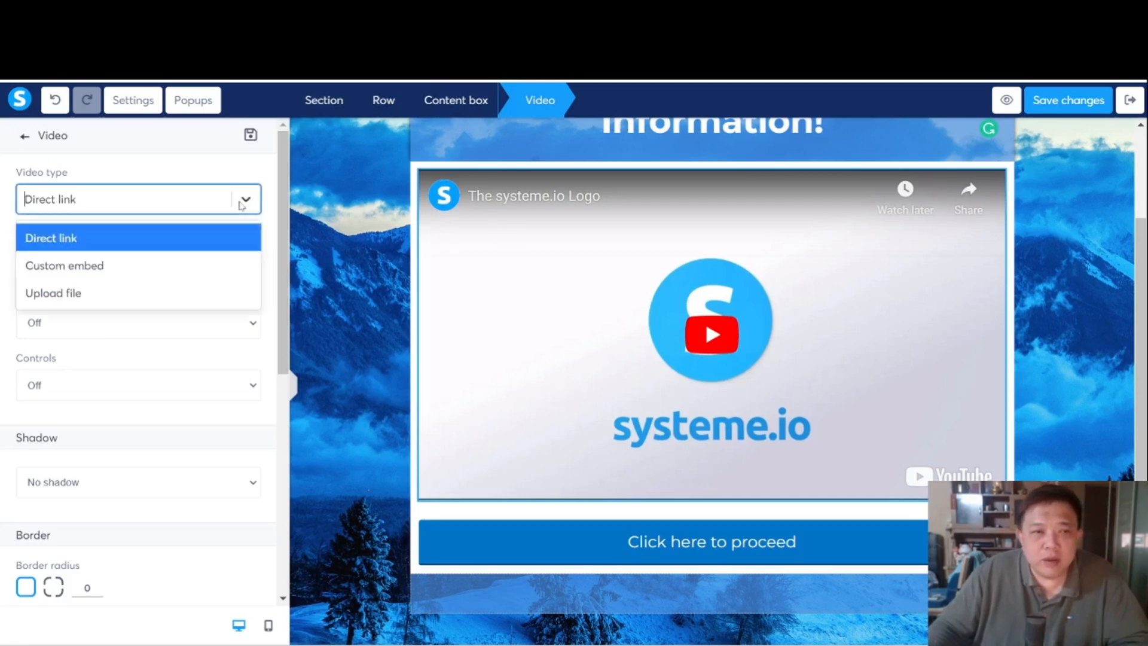
{"action": "mouse_move", "coordinate": [92, 299]}
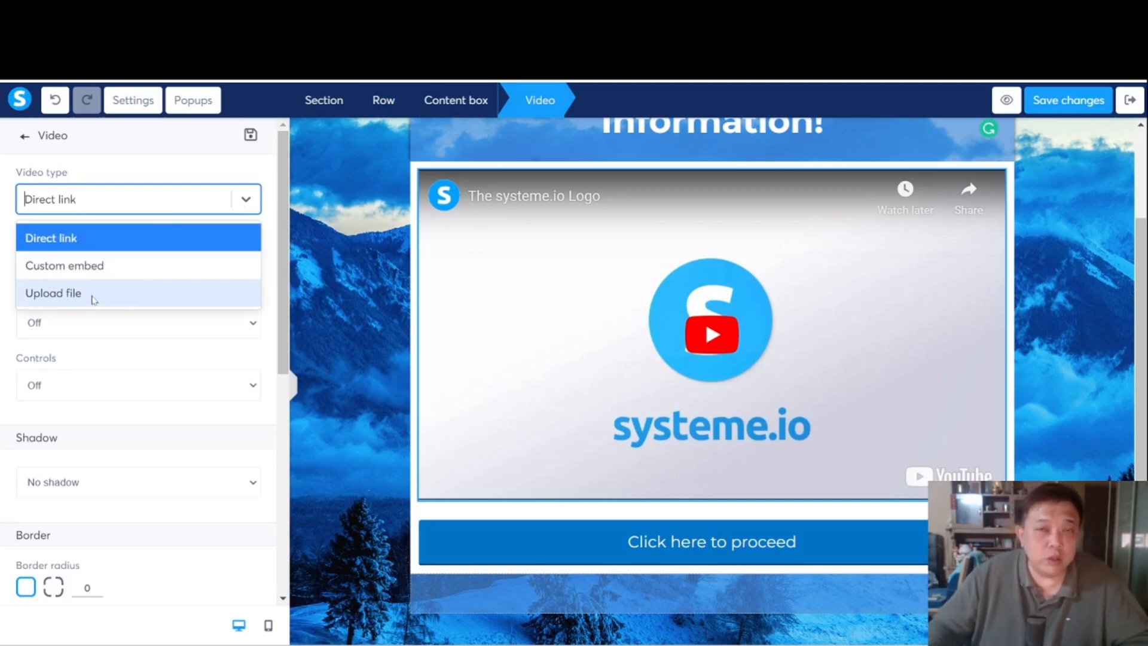
{"action": "mouse_move", "coordinate": [82, 299]}
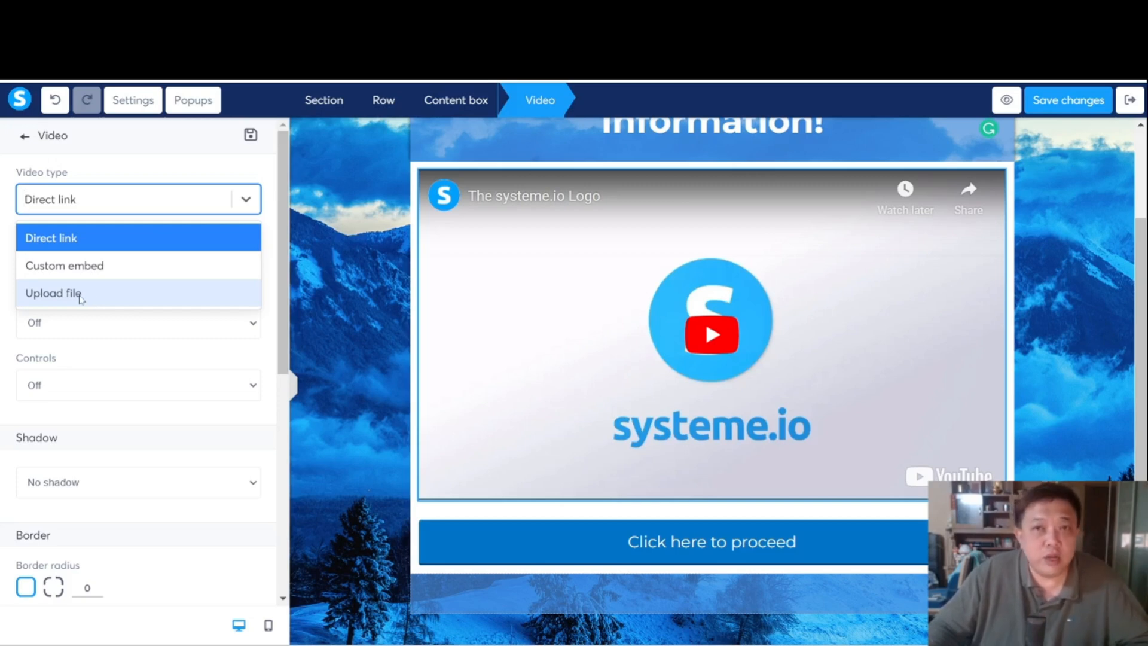
{"action": "mouse_move", "coordinate": [357, 301]}
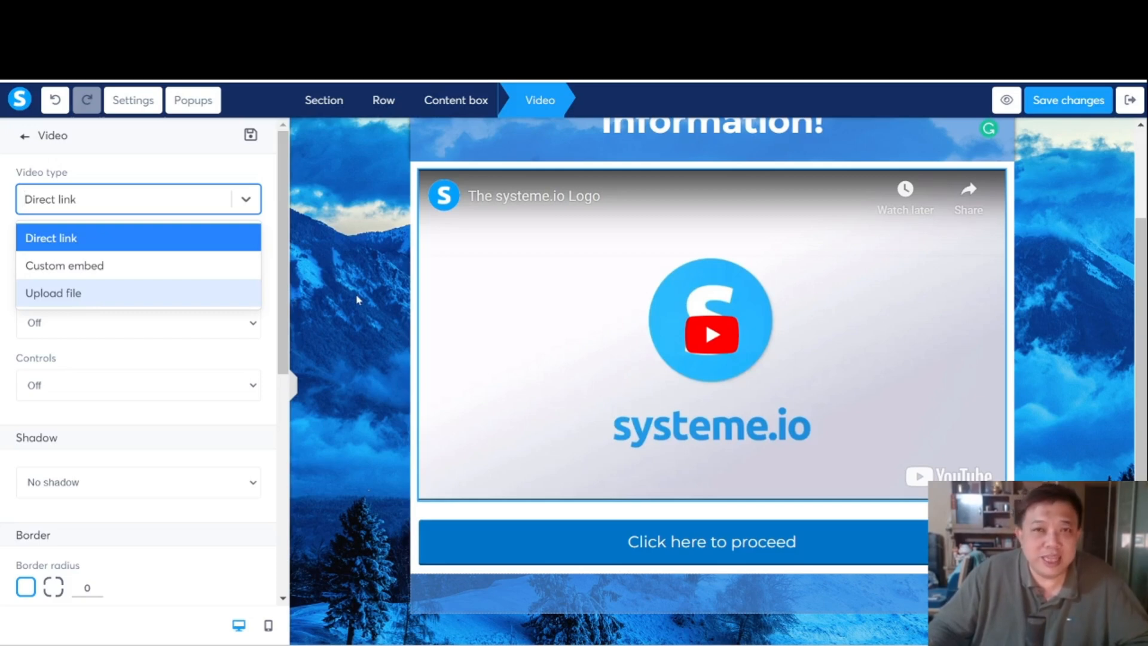
Step: Keep Direct link as the video element's source type
{"action": "left_click", "coordinate": [50, 238]}
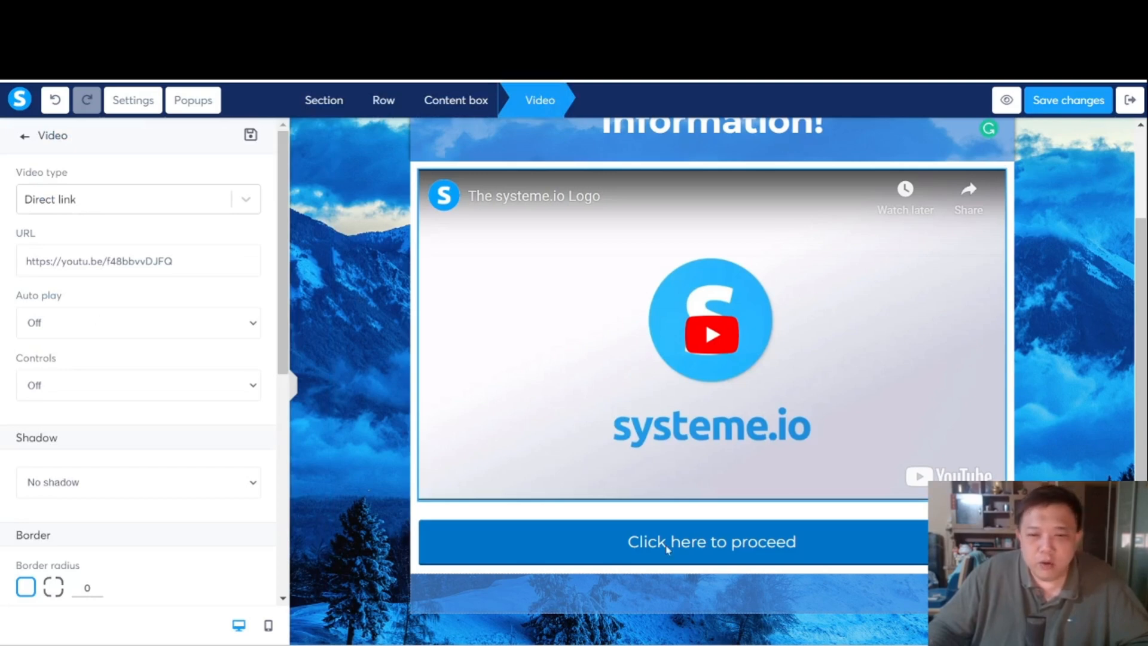
Step: Try the send-form custom-URL redirect, then set the button action to Open URL
{"action": "left_click", "coordinate": [713, 541]}
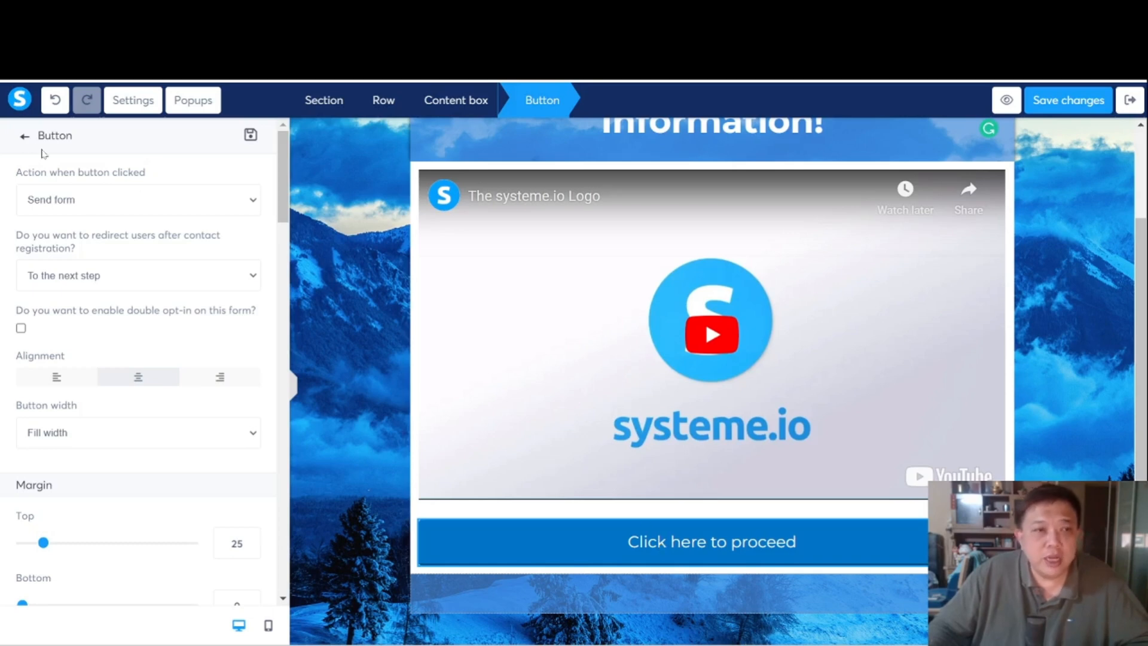
{"action": "mouse_move", "coordinate": [235, 206]}
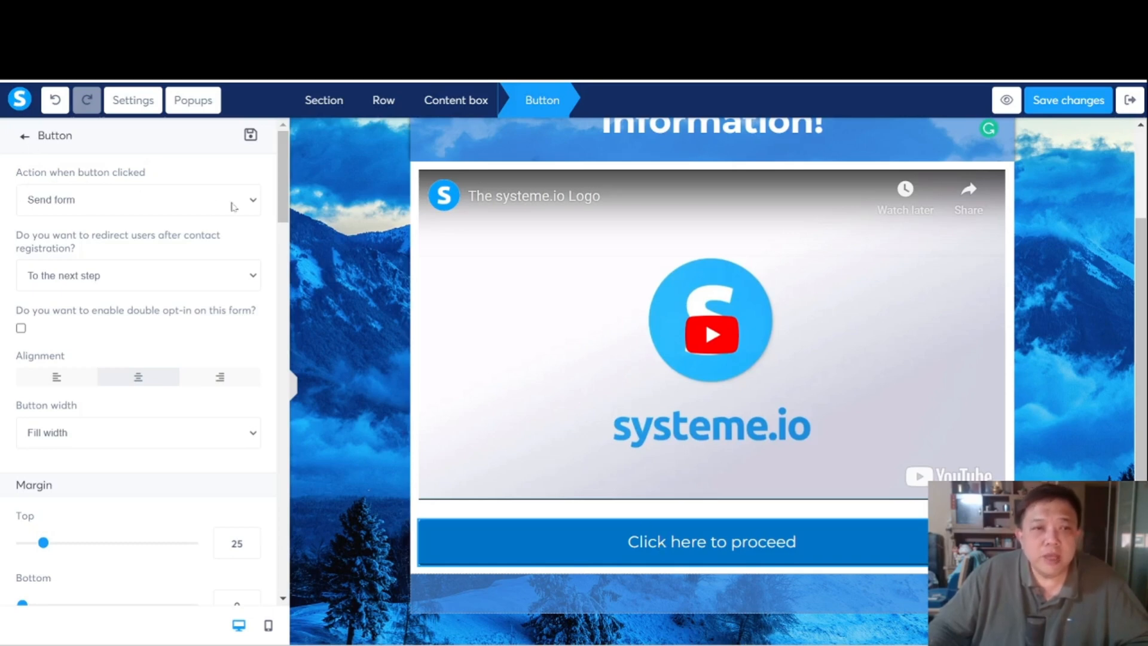
{"action": "left_click", "coordinate": [137, 200]}
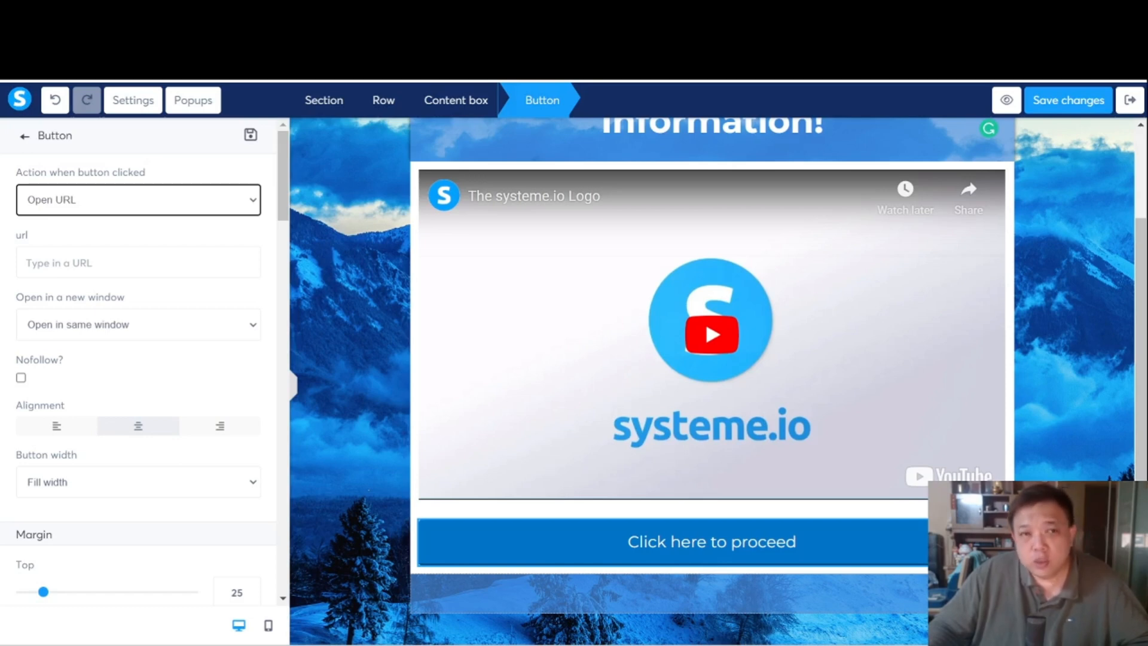
{"action": "left_click", "coordinate": [137, 199]}
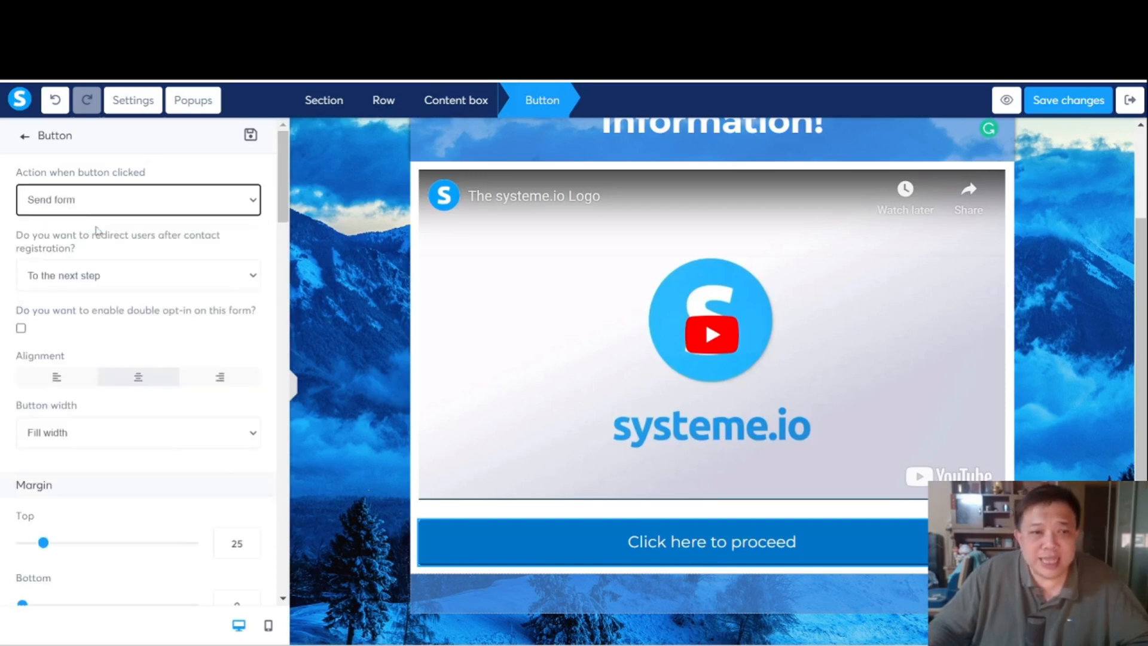
{"action": "left_click", "coordinate": [138, 275]}
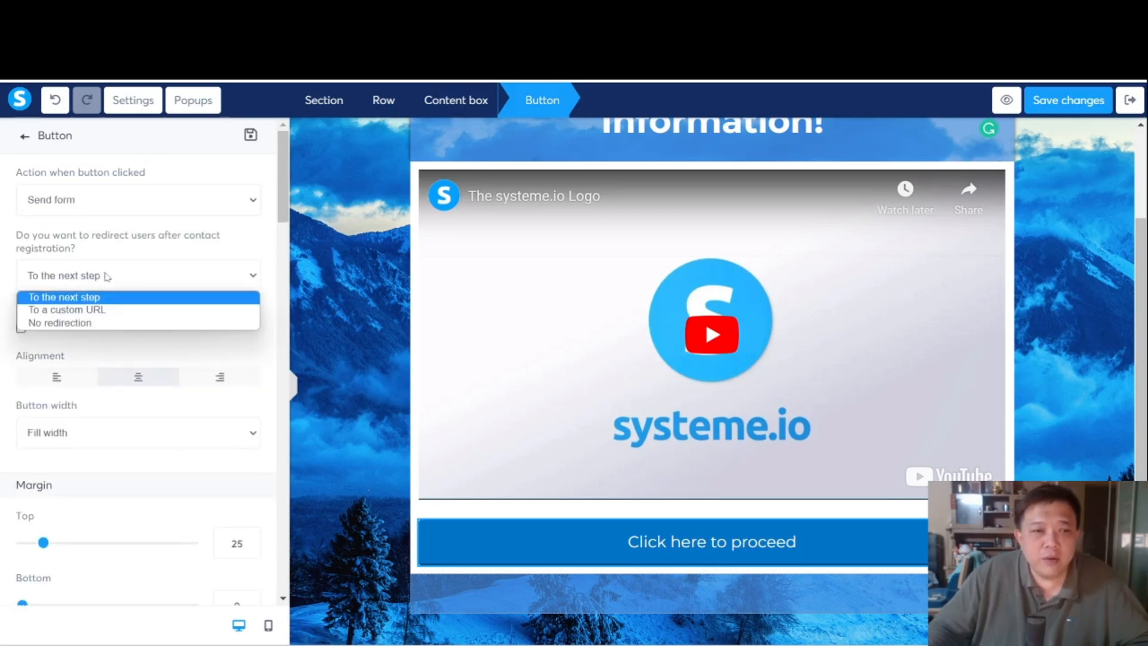
{"action": "left_click", "coordinate": [66, 309]}
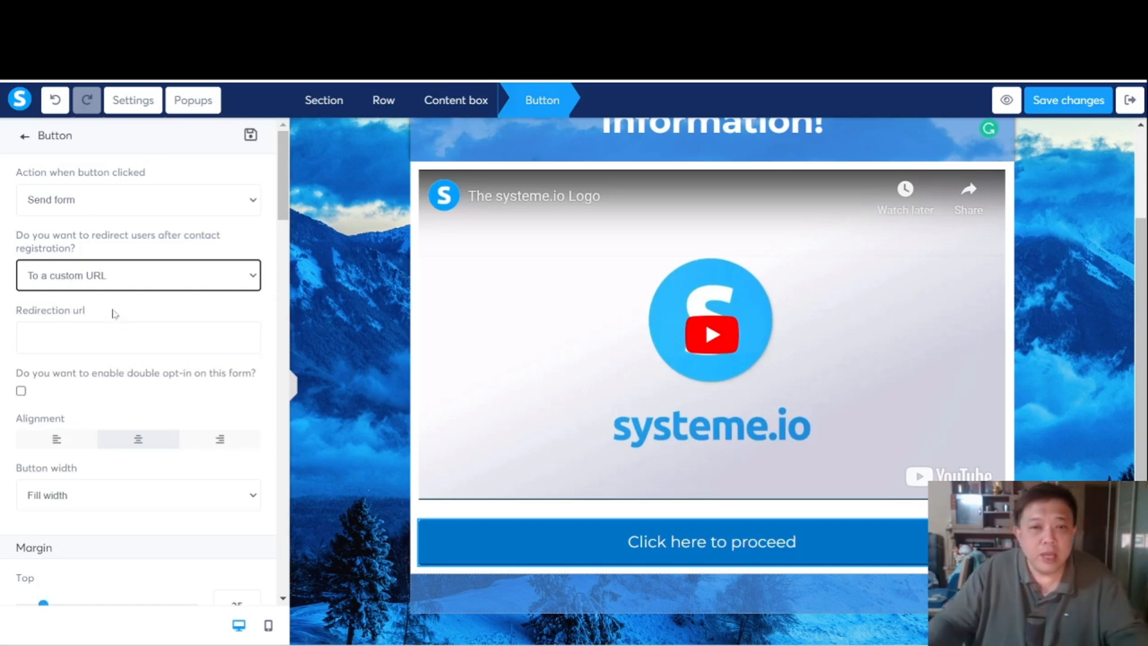
{"action": "mouse_move", "coordinate": [115, 259]}
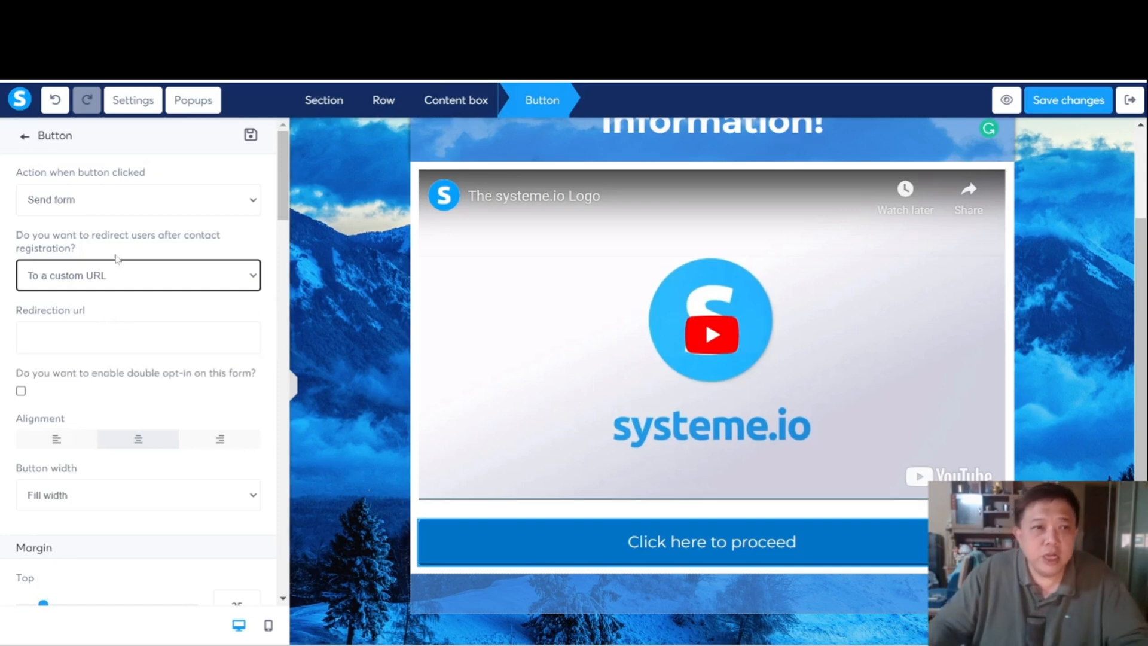
{"action": "left_click", "coordinate": [138, 200]}
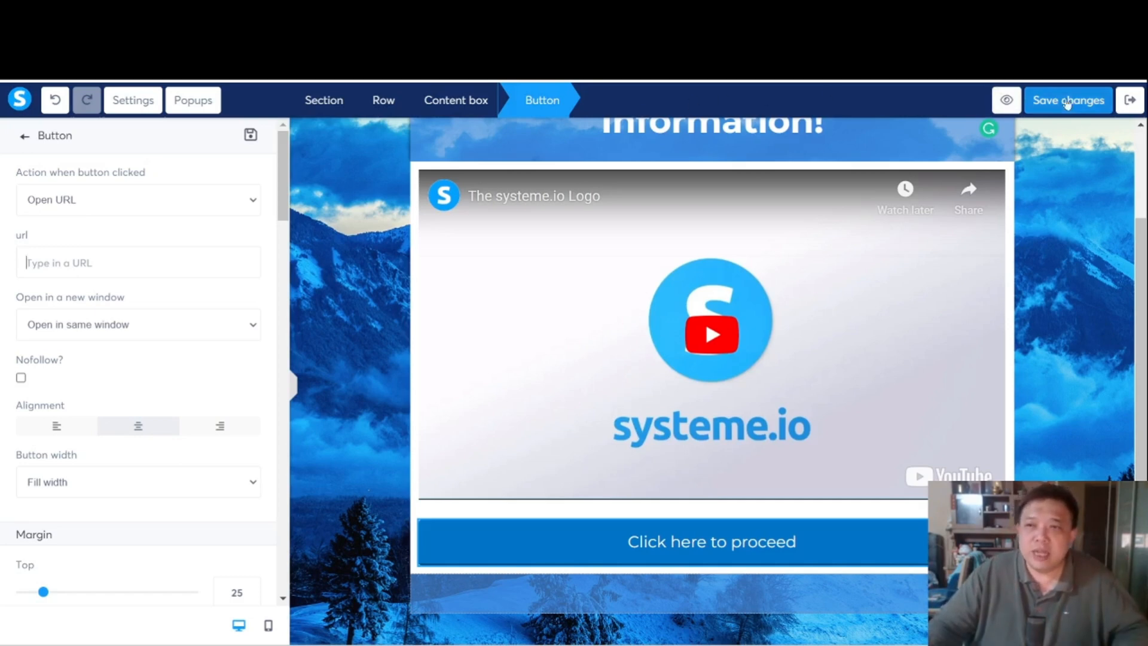
{"action": "mouse_move", "coordinate": [1141, 100]}
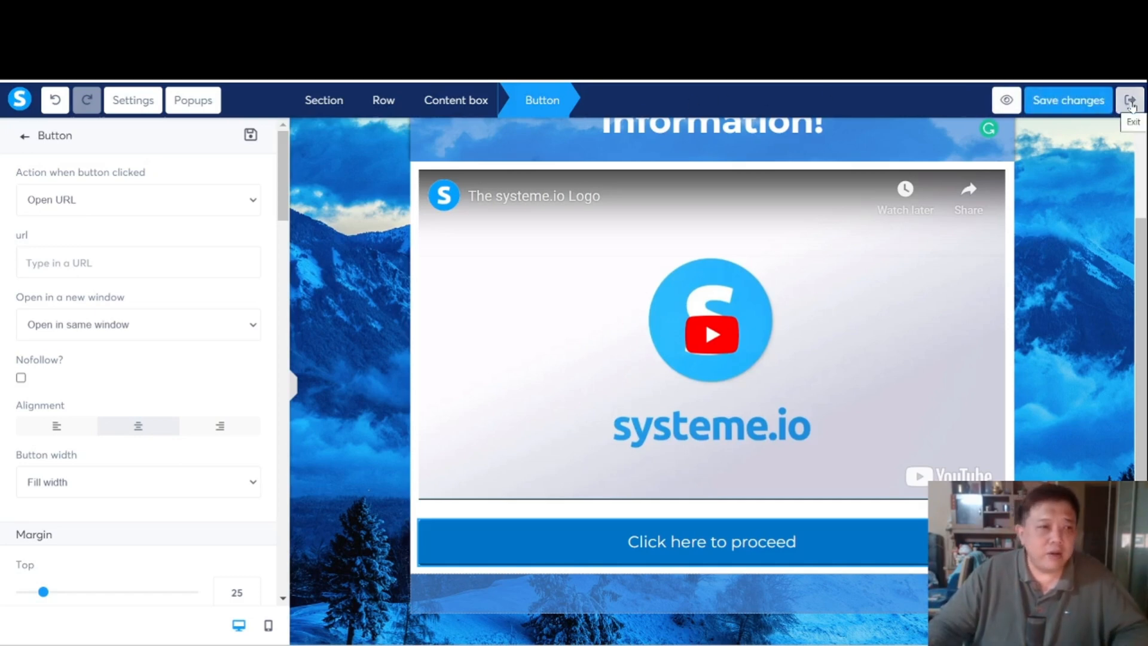
Step: Exit the page editor back to the funnel steps list
{"action": "left_click", "coordinate": [1131, 100]}
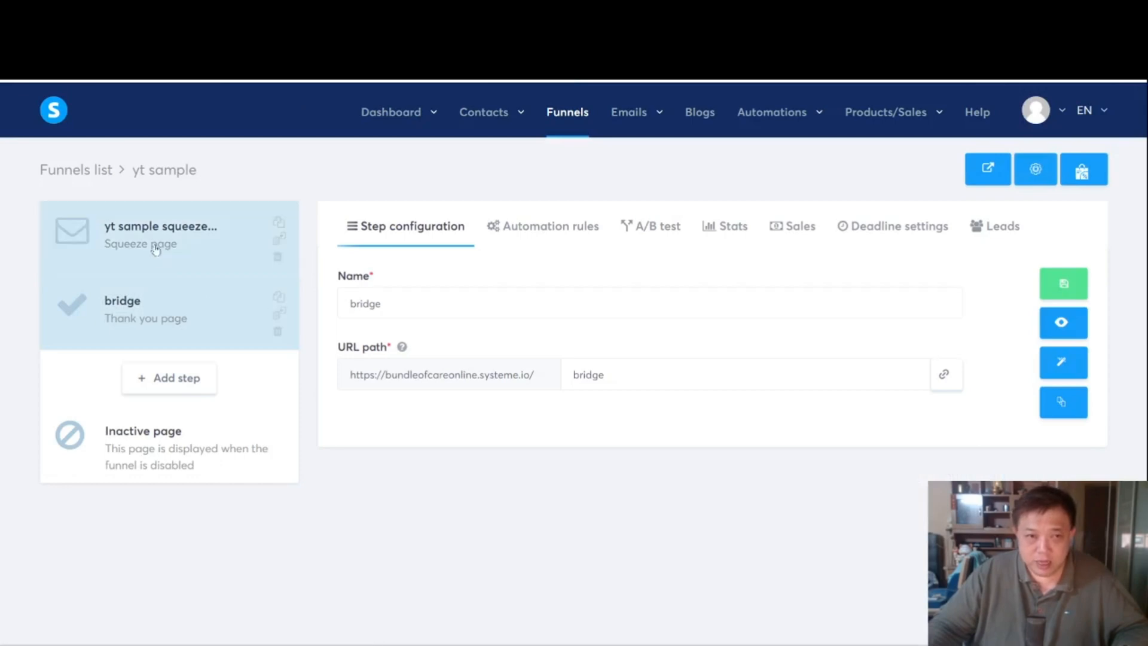